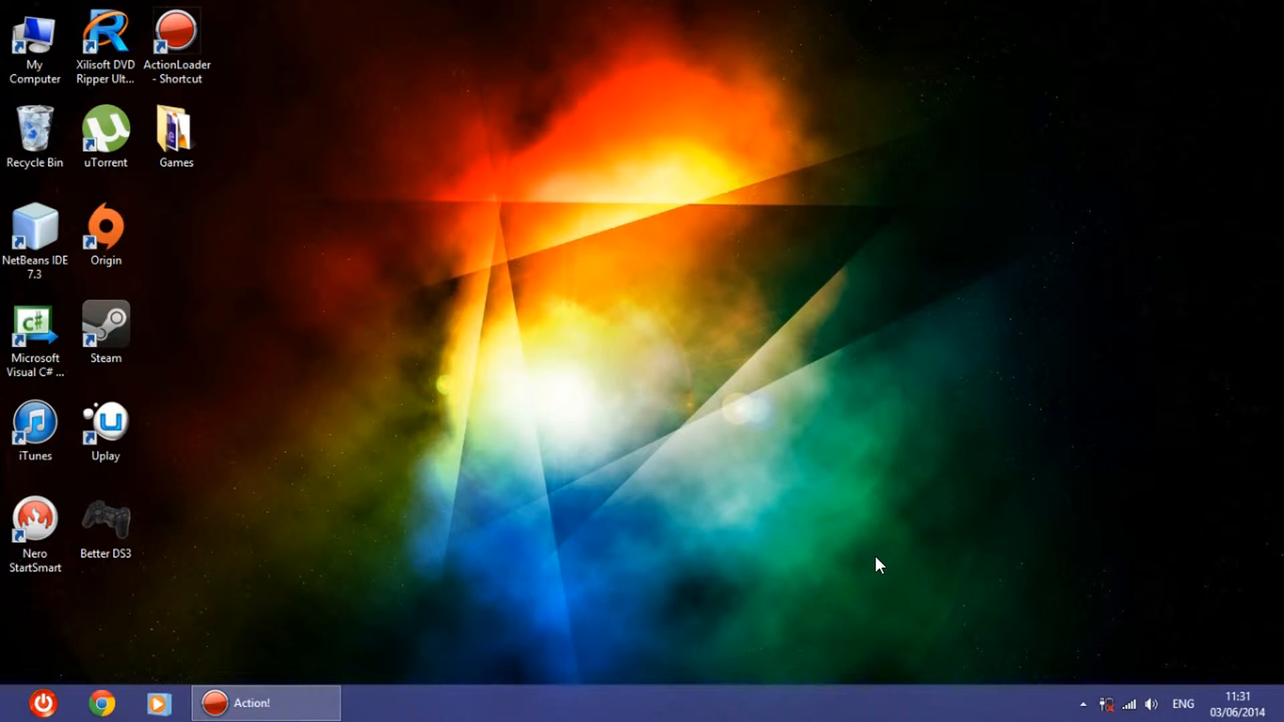
{"action": "mouse_move", "coordinate": [646, 467]}
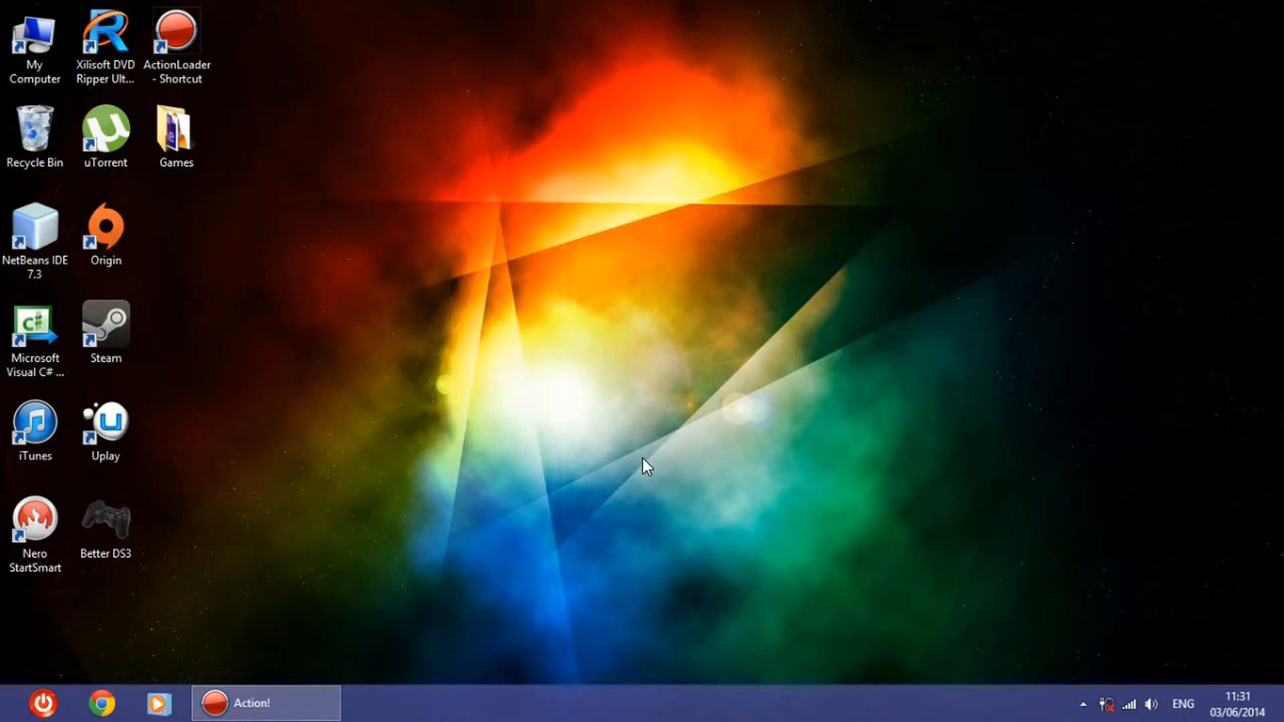
{"action": "mouse_move", "coordinate": [623, 448]}
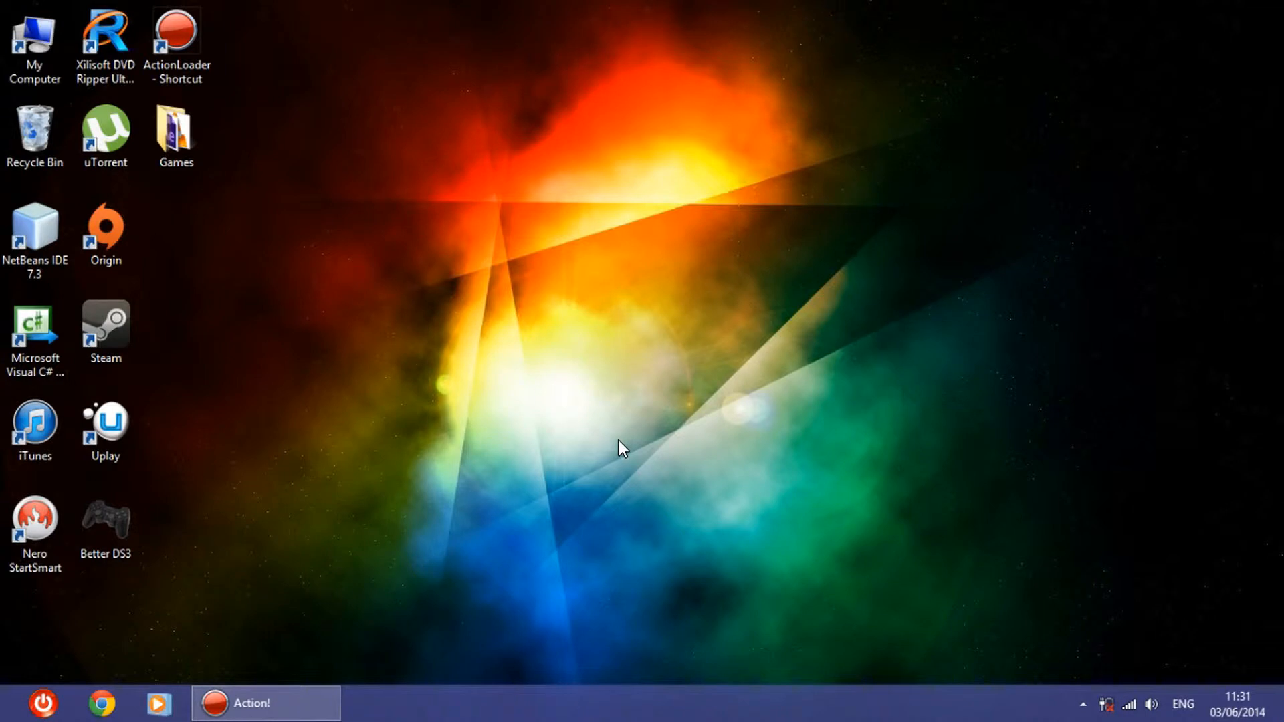
{"action": "mouse_move", "coordinate": [763, 526]}
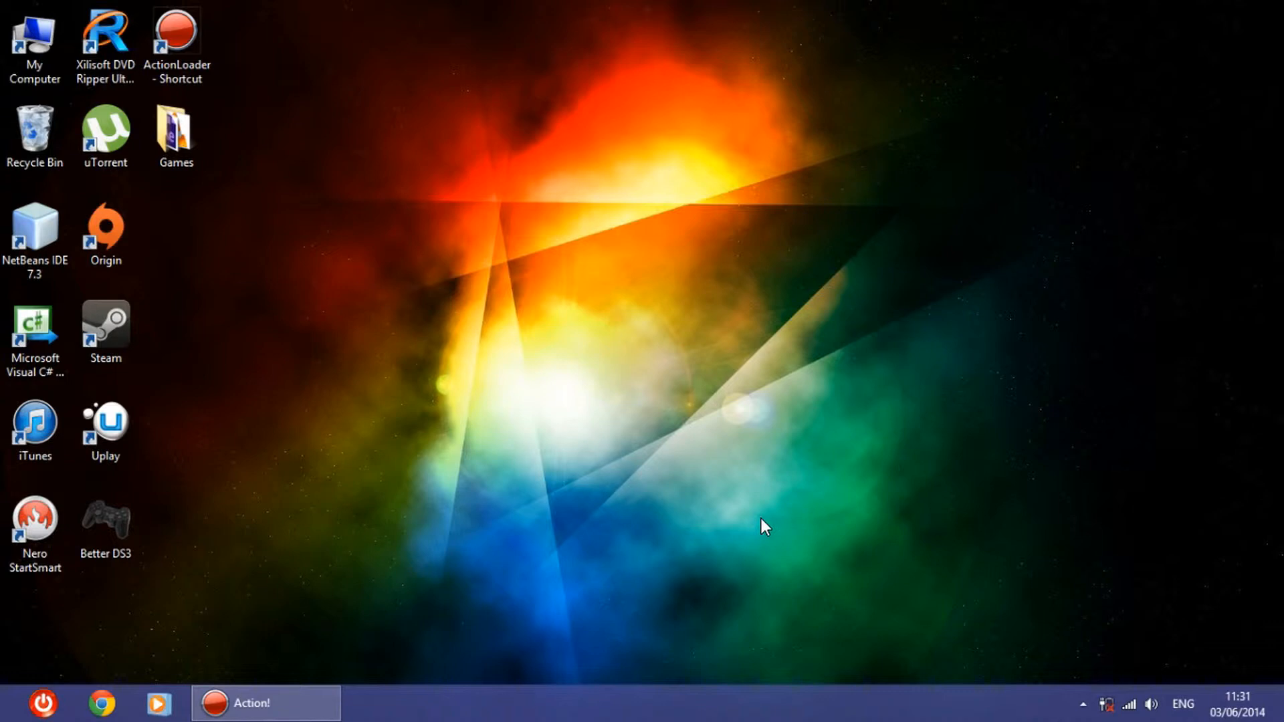
{"action": "mouse_move", "coordinate": [734, 511]}
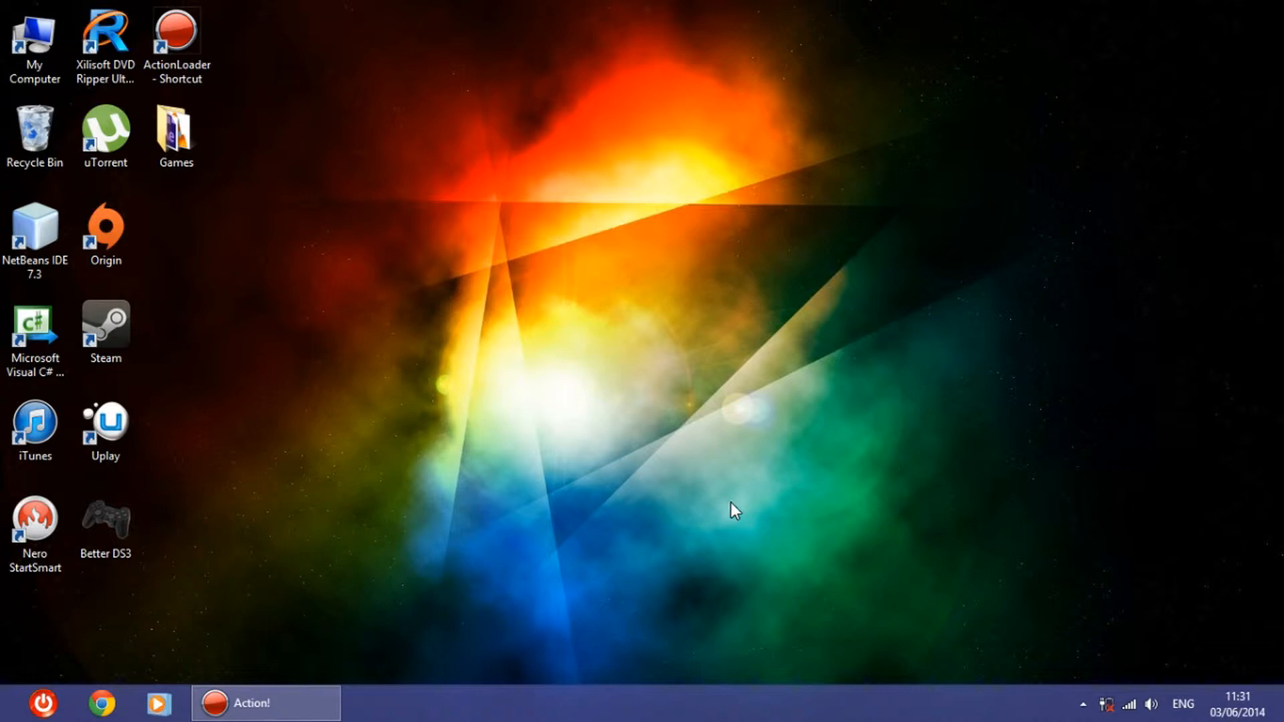
{"action": "mouse_move", "coordinate": [727, 504]}
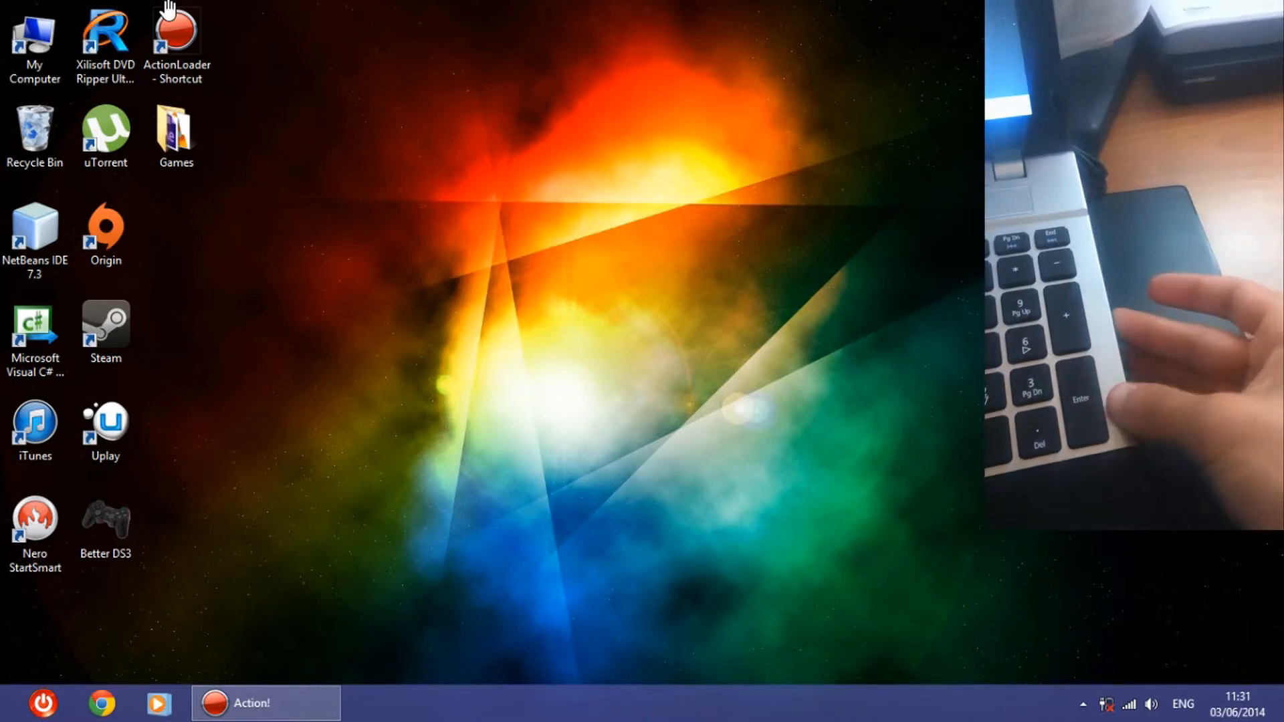
{"action": "mouse_move", "coordinate": [326, 205]}
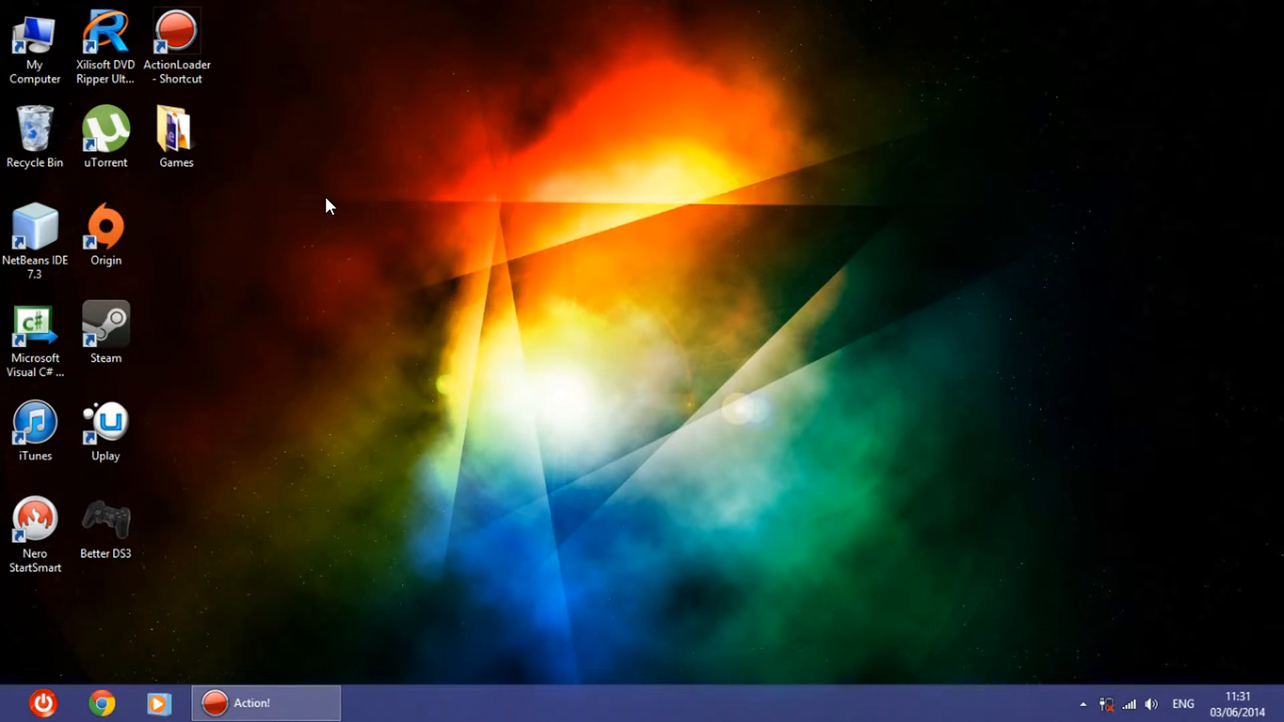
Open My Computer and select the empty BD-ROM Drive (D:) with 702 MB free.
{"action": "double_click", "coordinate": [34, 41]}
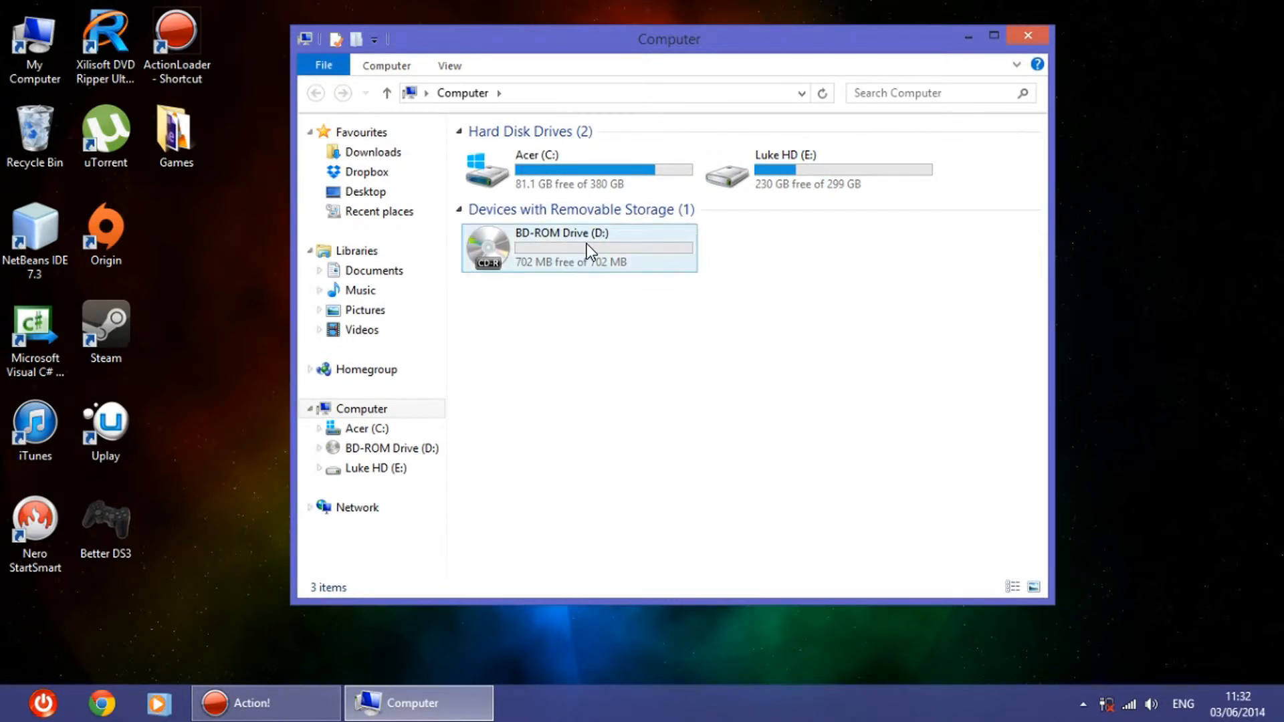
{"action": "left_click", "coordinate": [610, 287]}
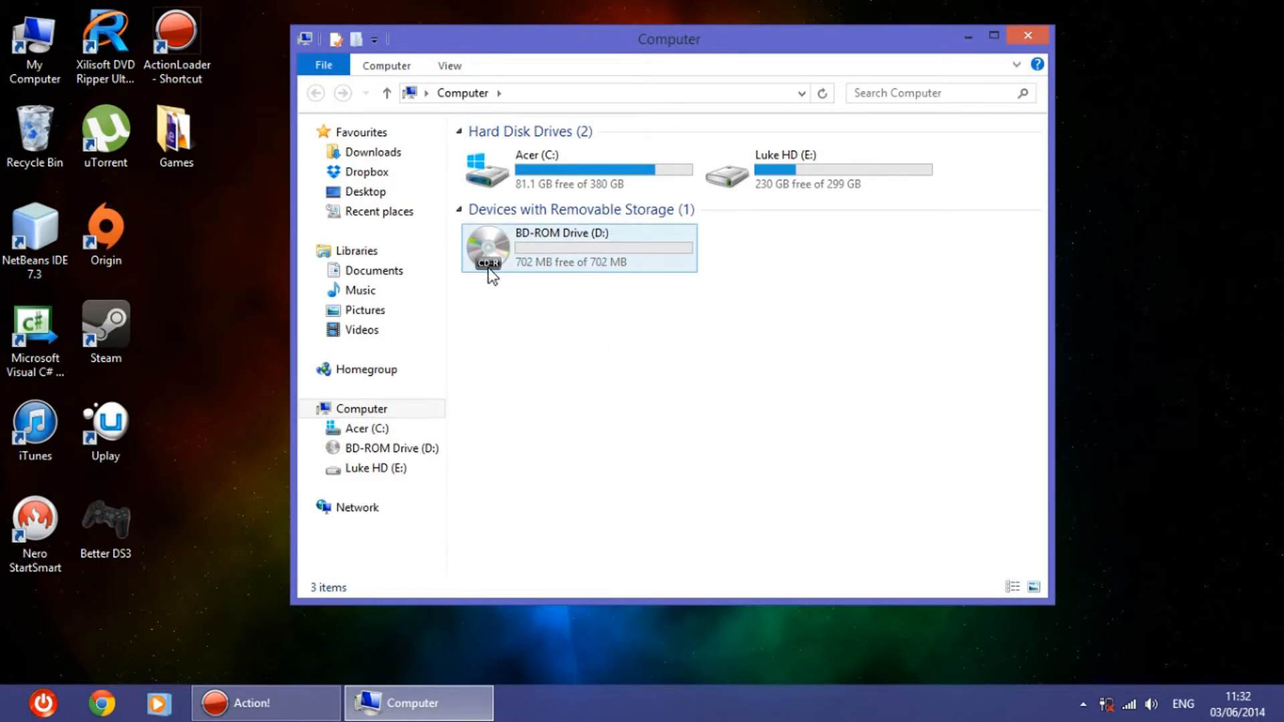
{"action": "mouse_move", "coordinate": [555, 277]}
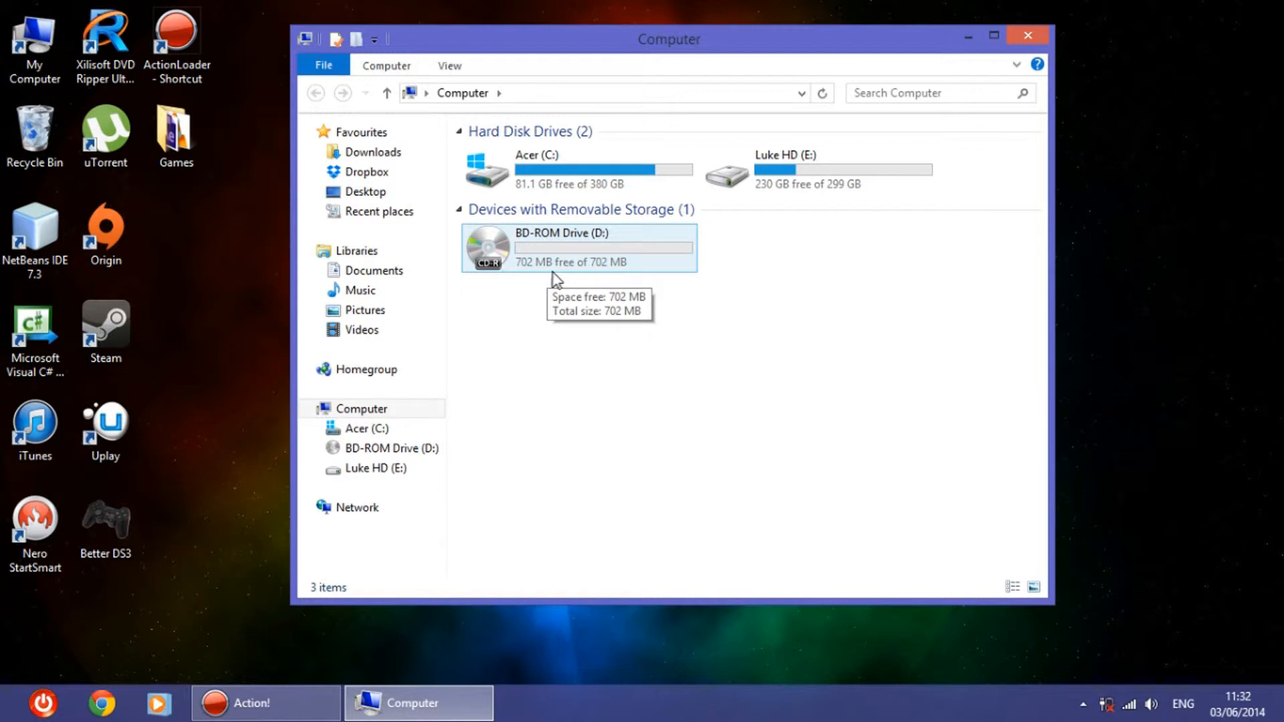
{"action": "mouse_move", "coordinate": [543, 279]}
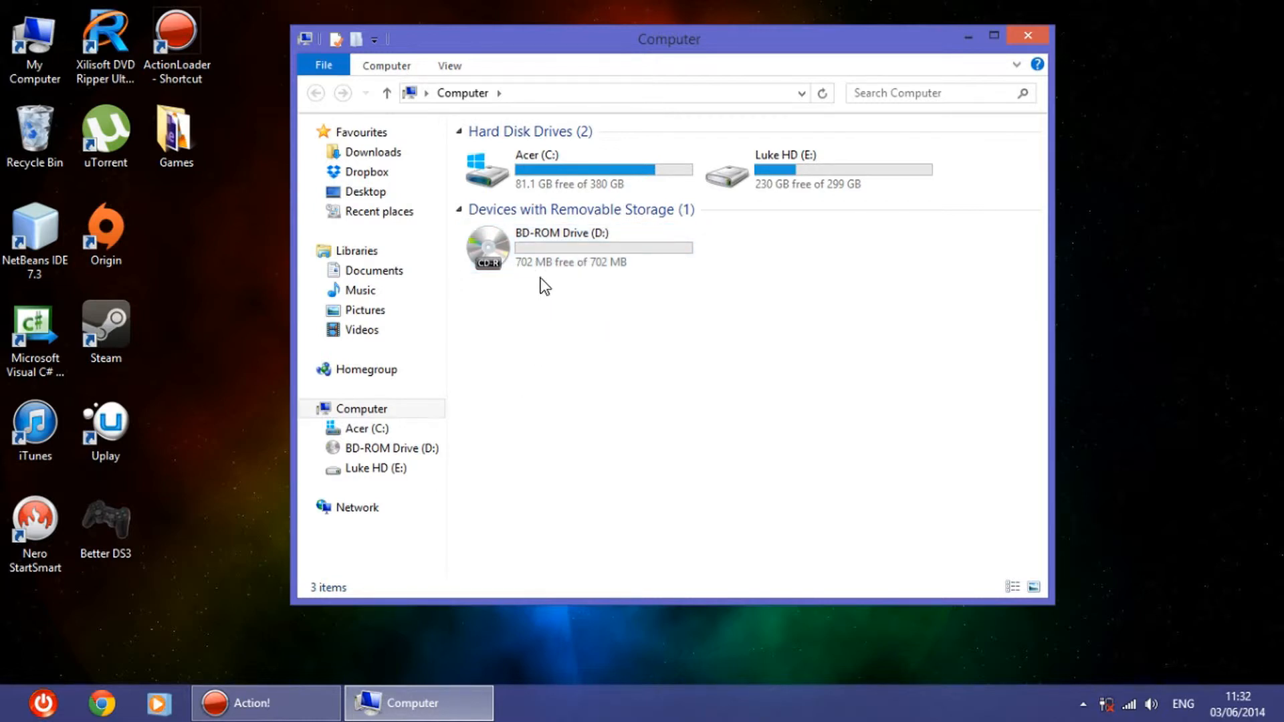
{"action": "left_click", "coordinate": [573, 247]}
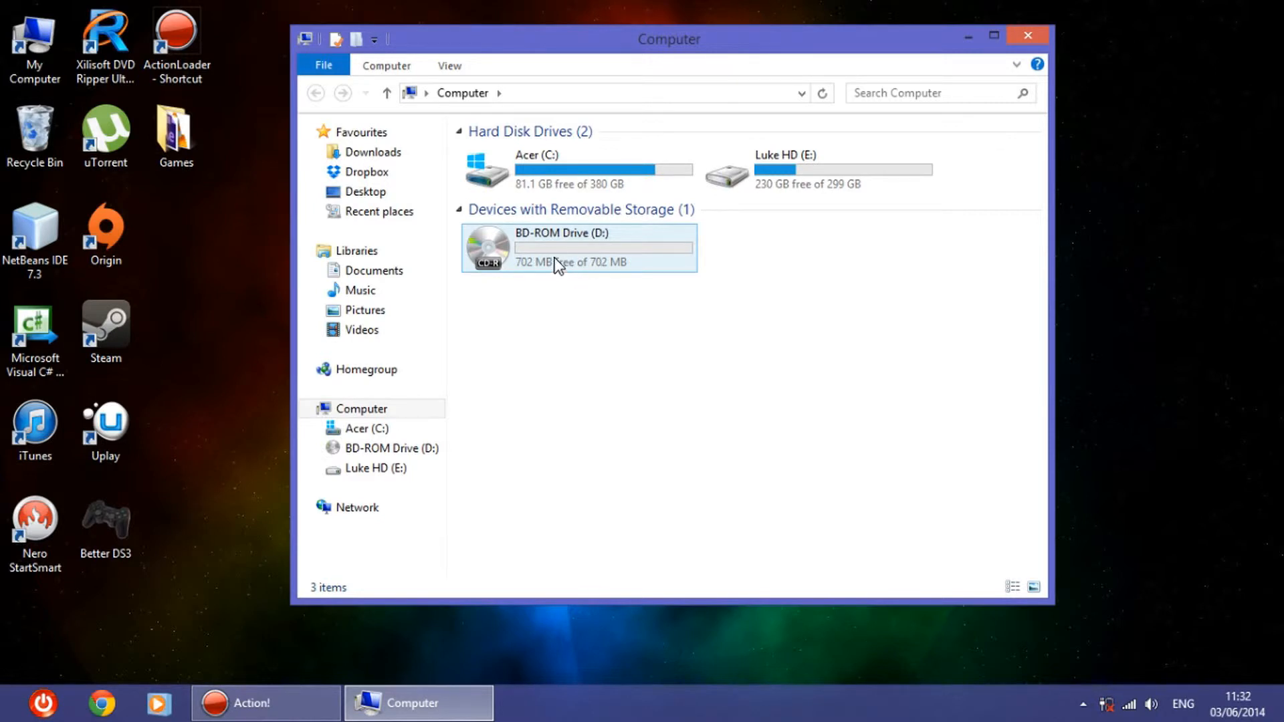
Open drive D: and enter 'Tutorial' as the disc title in Burn a Disc.
{"action": "left_click", "coordinate": [578, 247]}
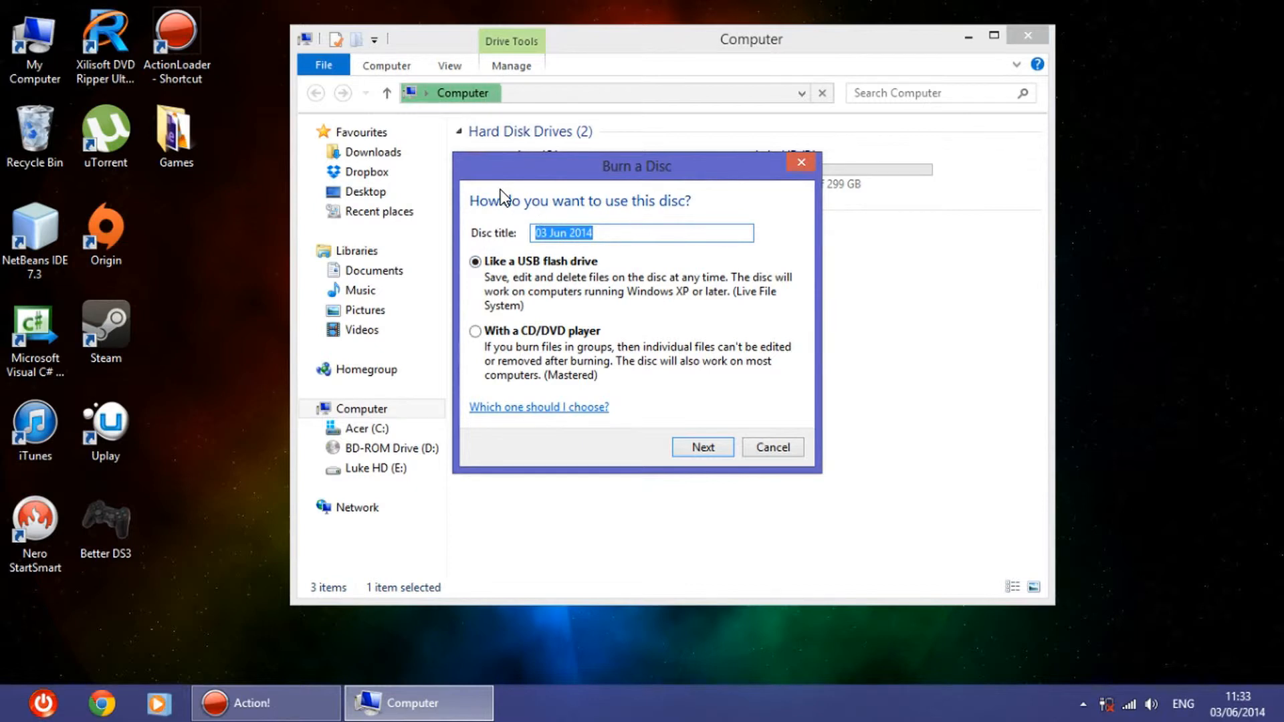
{"action": "mouse_move", "coordinate": [577, 280]}
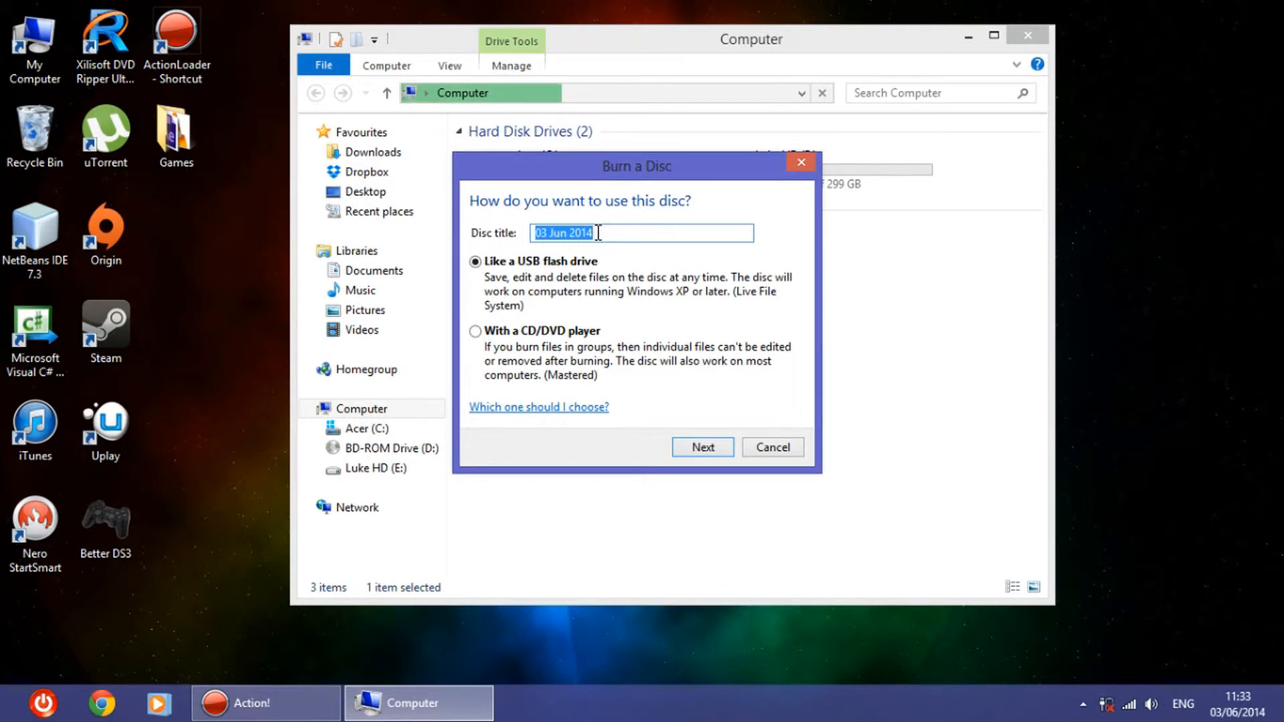
{"action": "type", "text": "Tuto"}
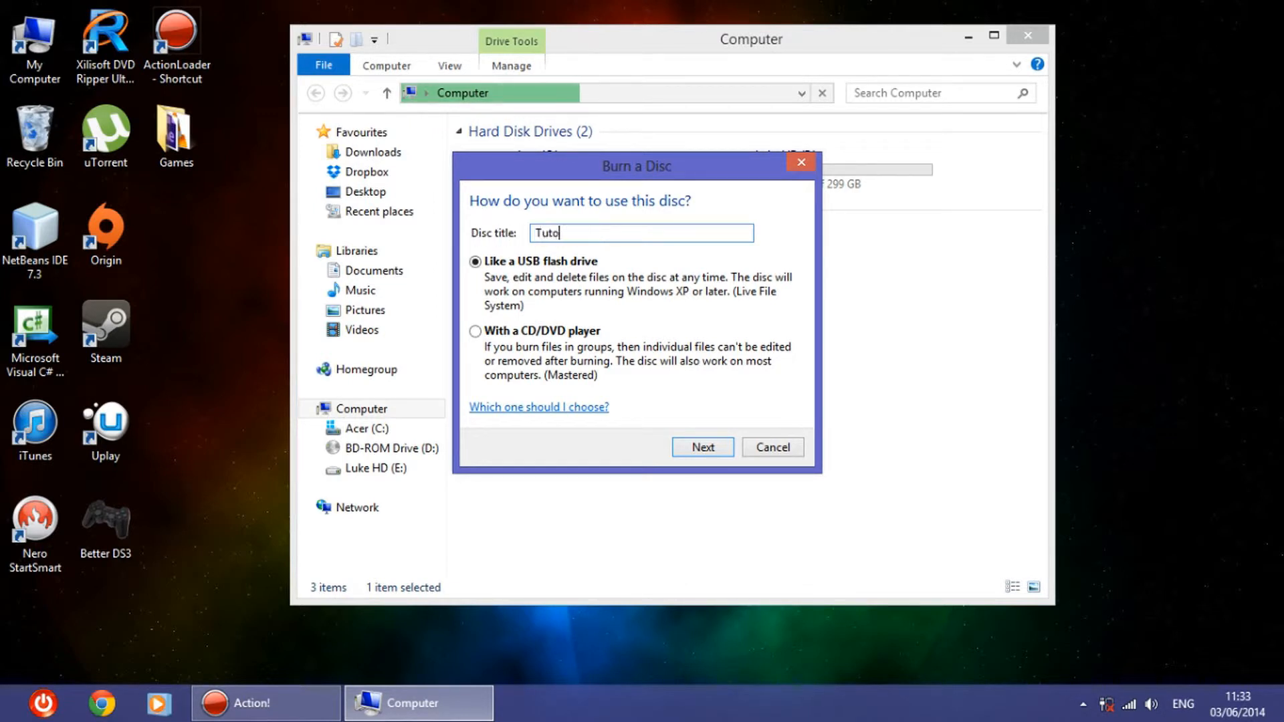
{"action": "type", "text": "rial"}
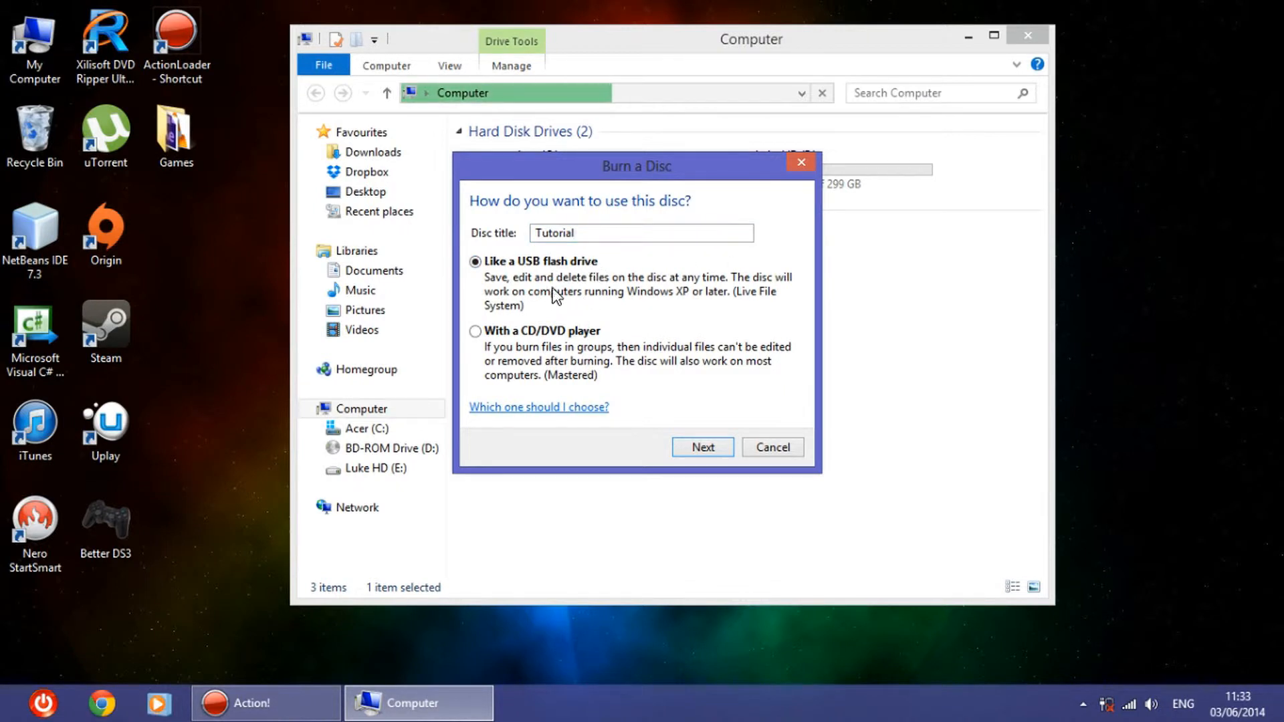
{"action": "mouse_move", "coordinate": [568, 338]}
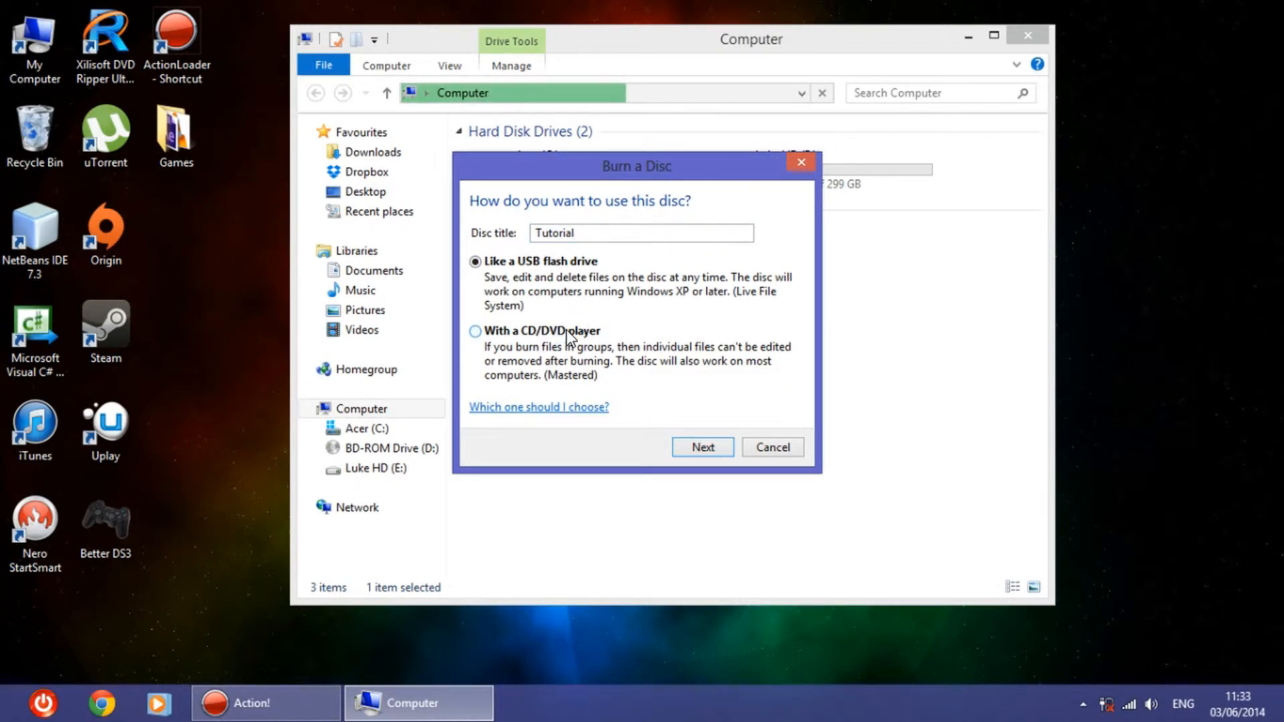
Briefly choose the CD/DVD player format, then switch back to 'Like a USB flash drive'.
{"action": "left_click", "coordinate": [474, 331]}
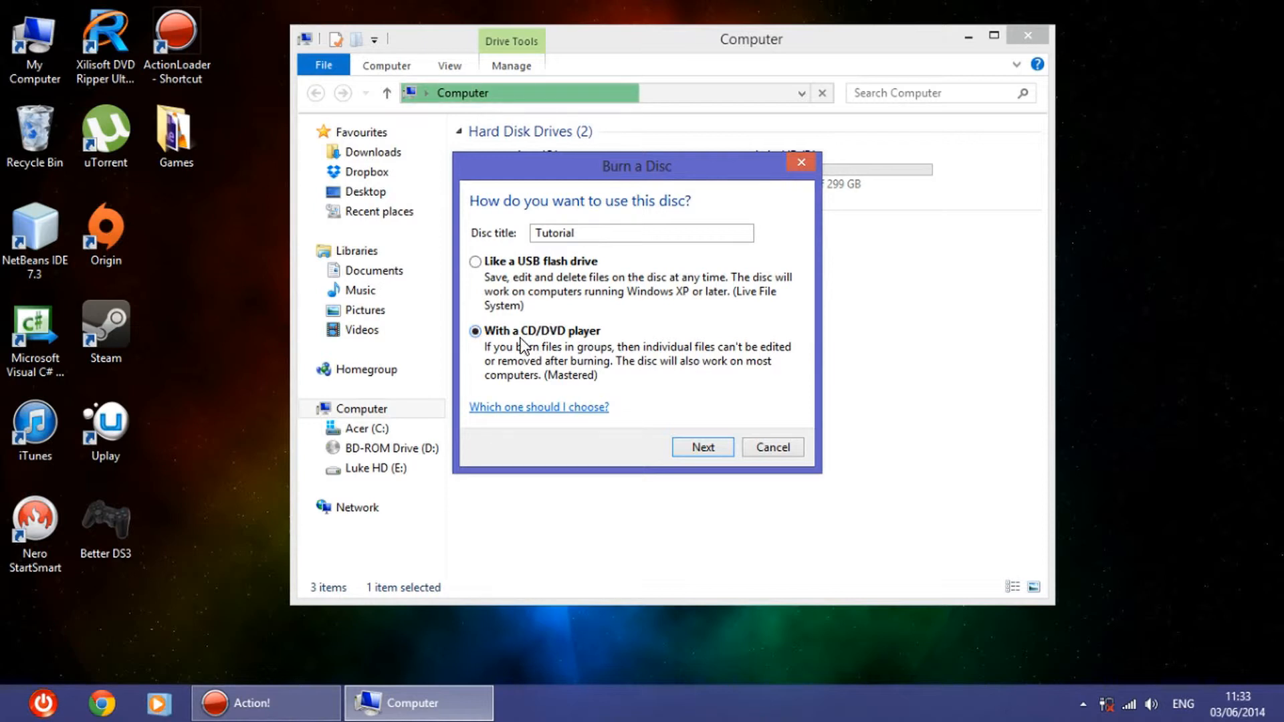
{"action": "mouse_move", "coordinate": [720, 343]}
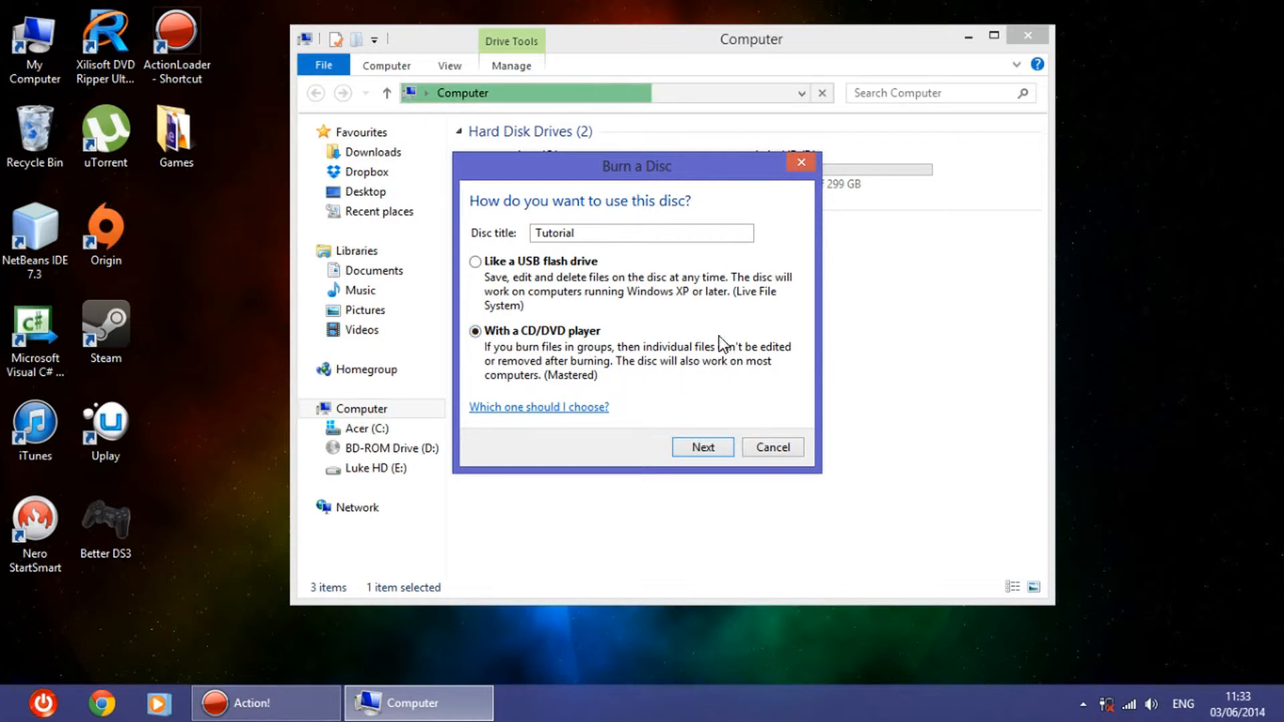
{"action": "mouse_move", "coordinate": [524, 342]}
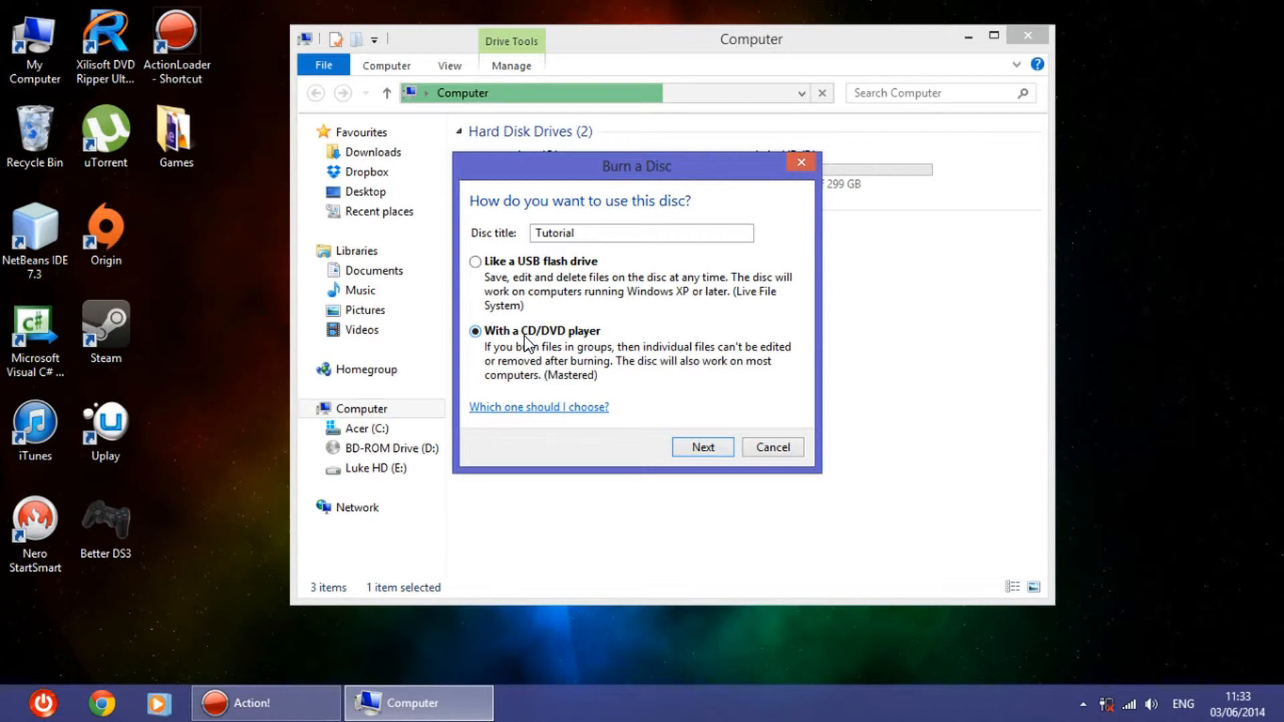
{"action": "mouse_move", "coordinate": [561, 339]}
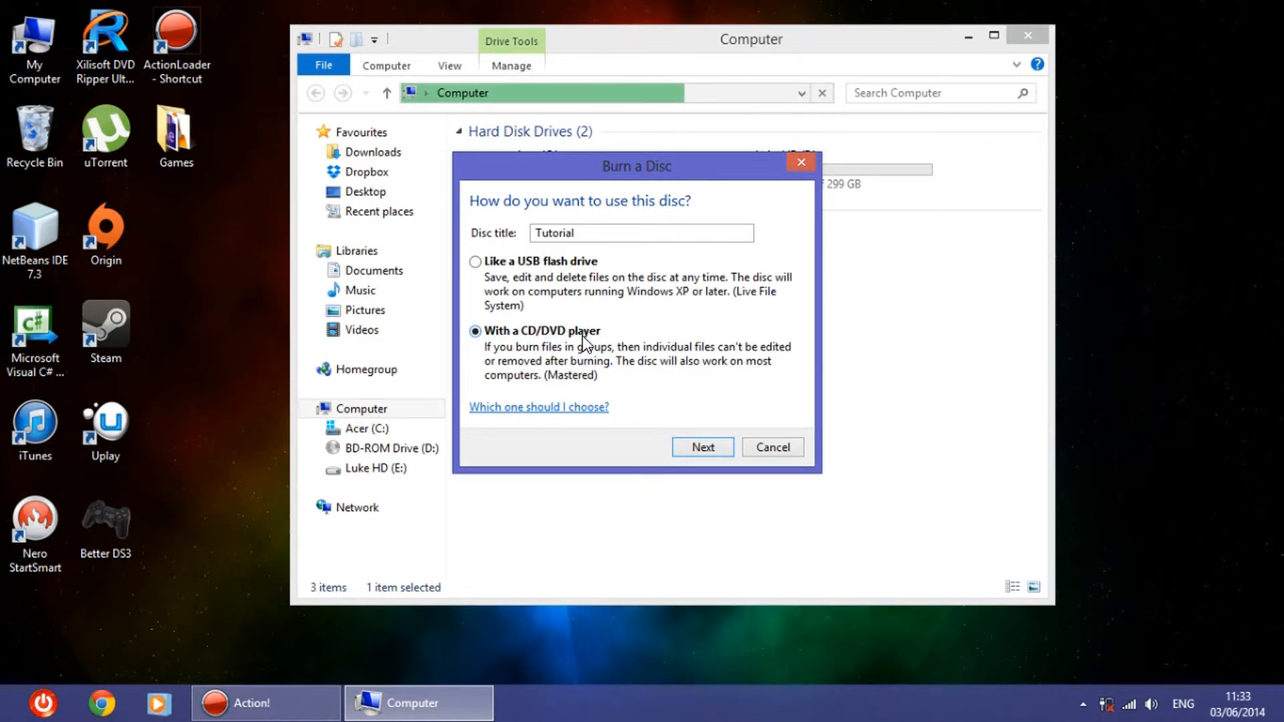
{"action": "mouse_move", "coordinate": [581, 350]}
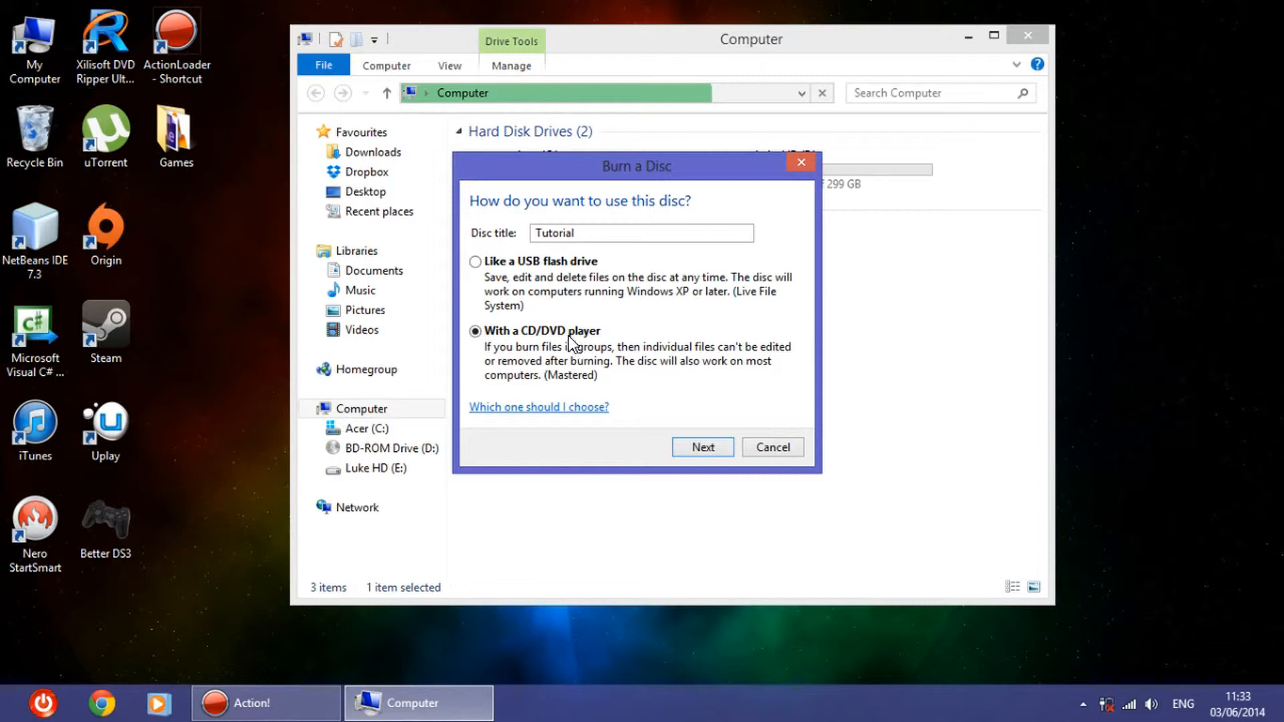
{"action": "mouse_move", "coordinate": [475, 268]}
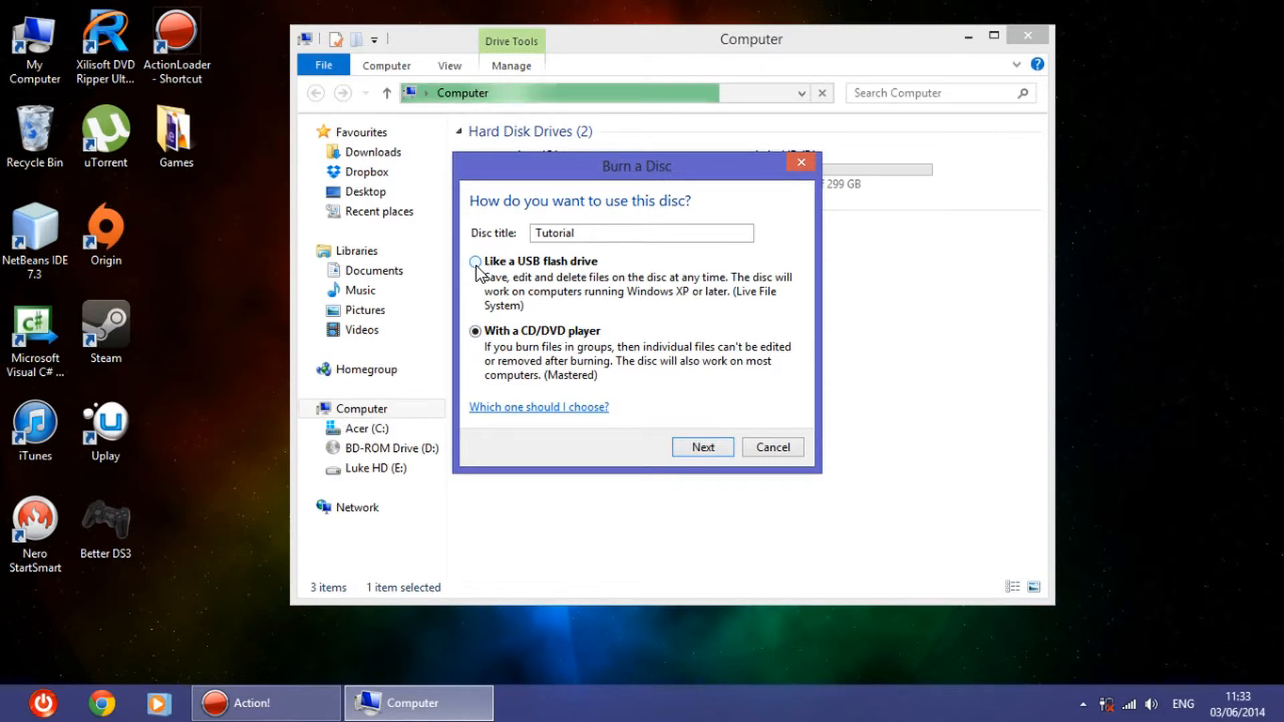
{"action": "left_click", "coordinate": [475, 261]}
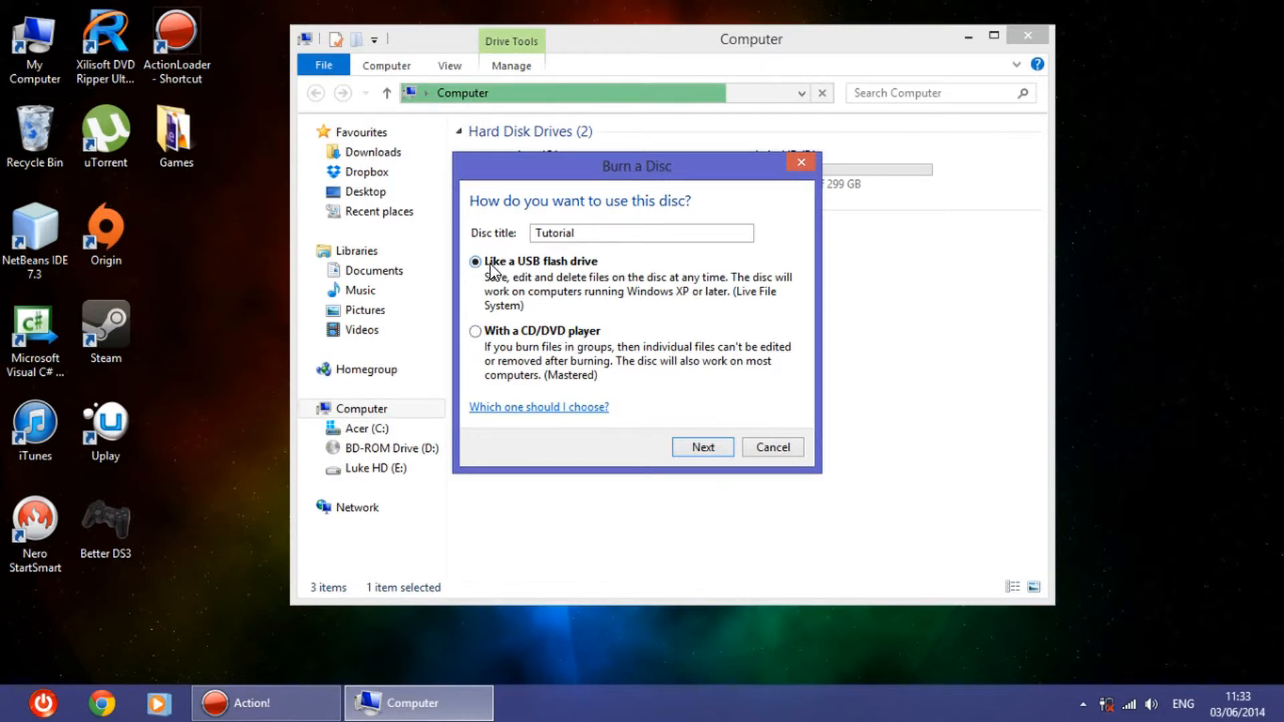
{"action": "mouse_move", "coordinate": [547, 271]}
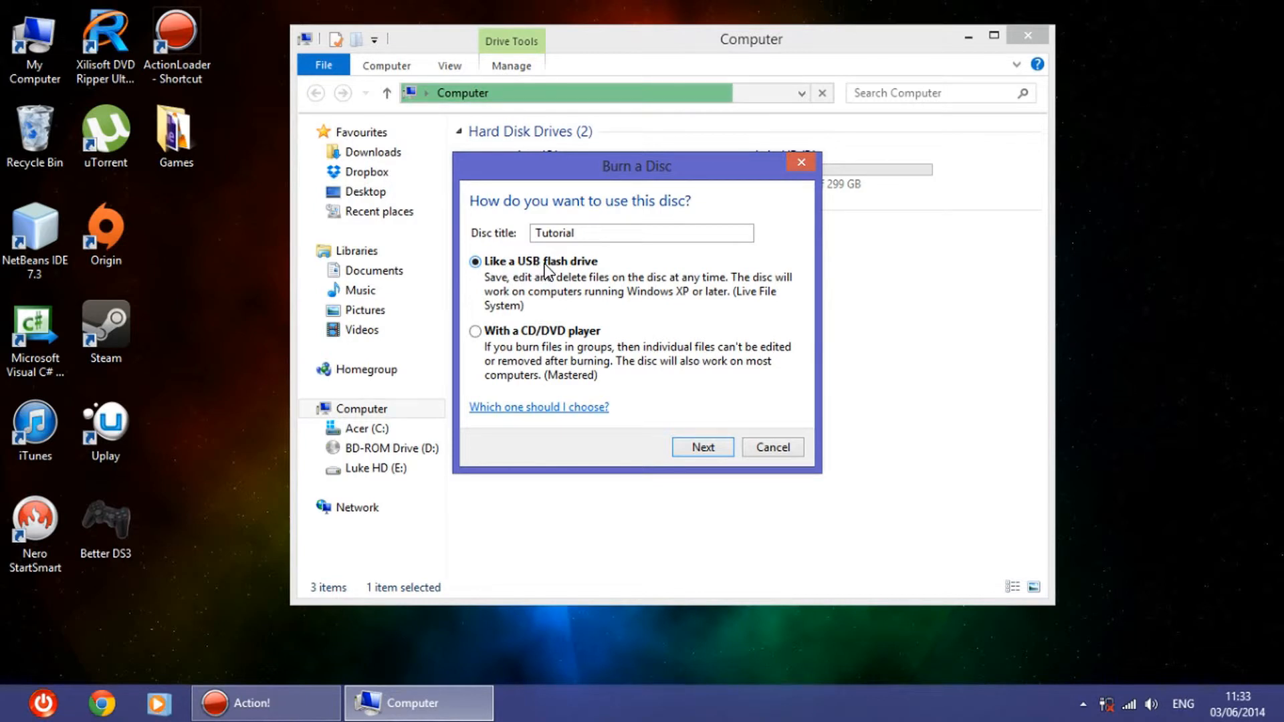
{"action": "mouse_move", "coordinate": [595, 292]}
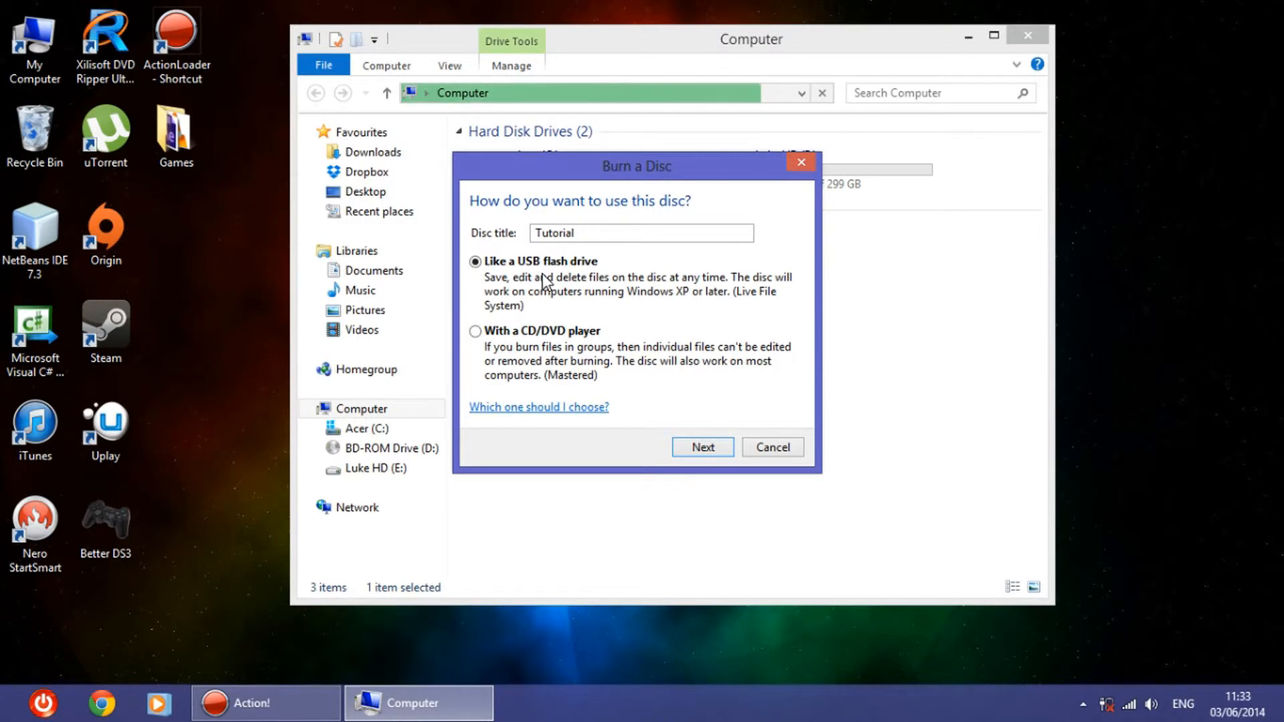
{"action": "mouse_move", "coordinate": [563, 282]}
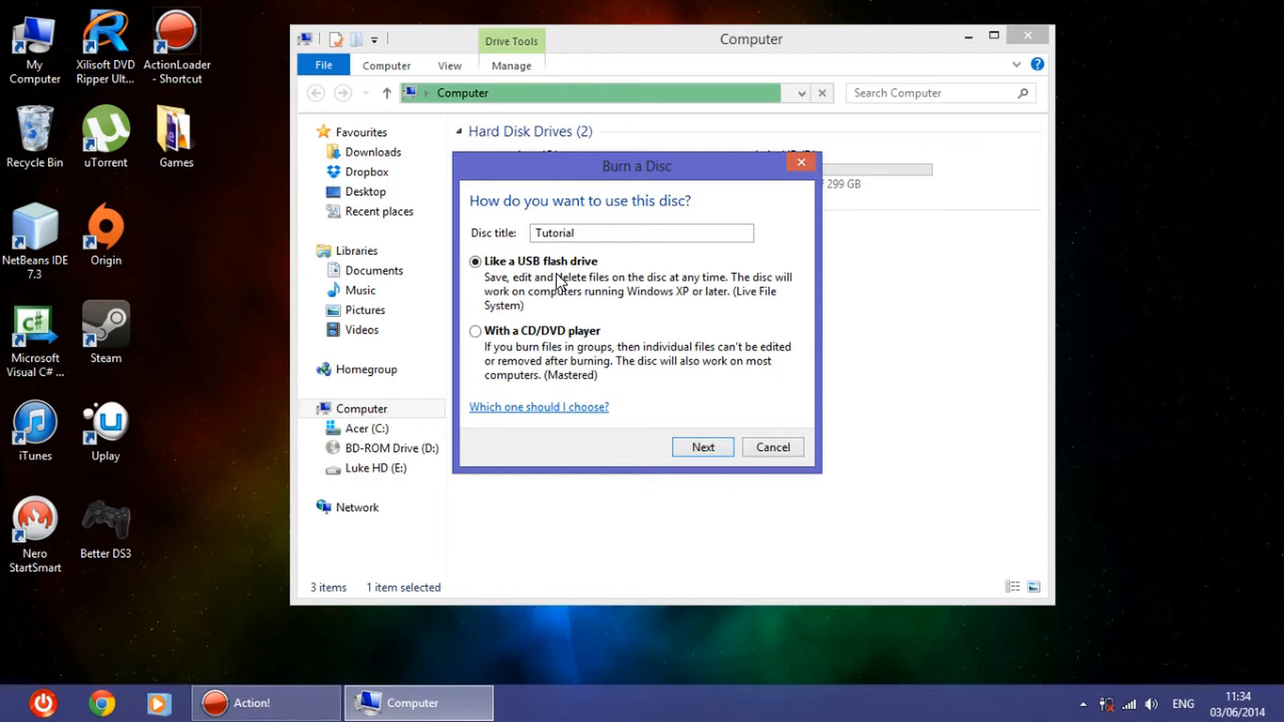
{"action": "mouse_move", "coordinate": [559, 282]}
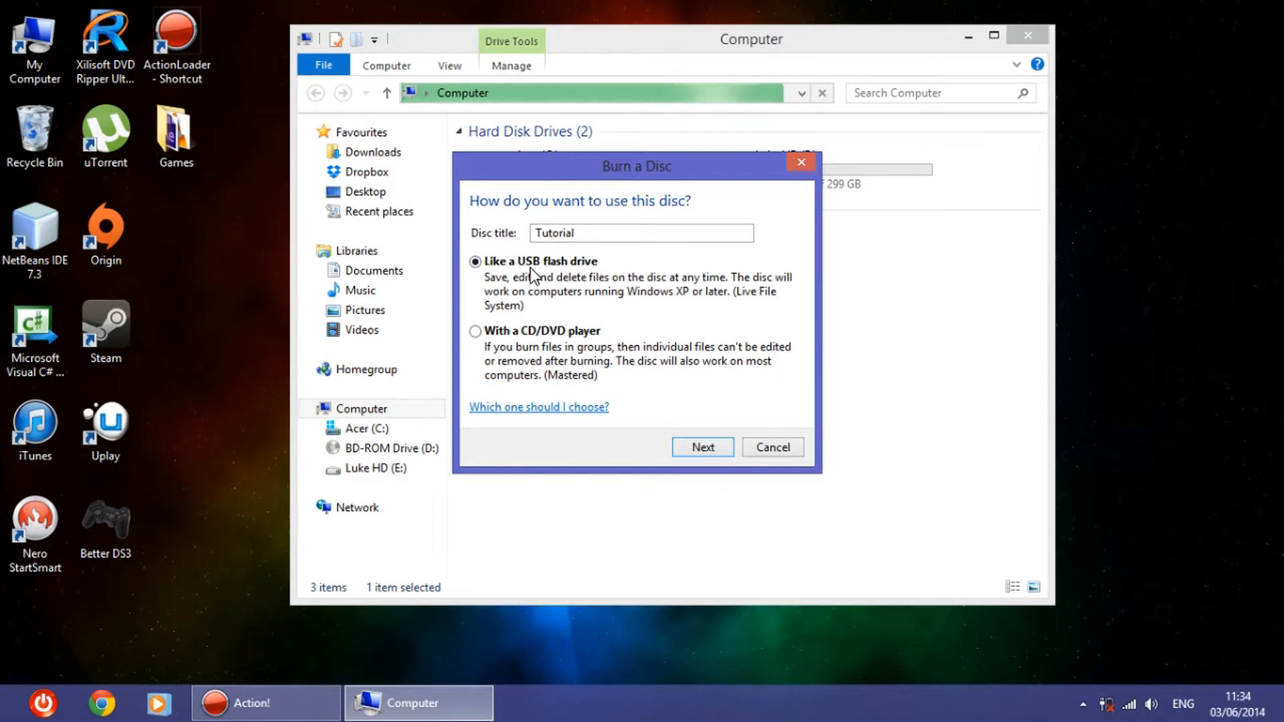
{"action": "mouse_move", "coordinate": [562, 281]}
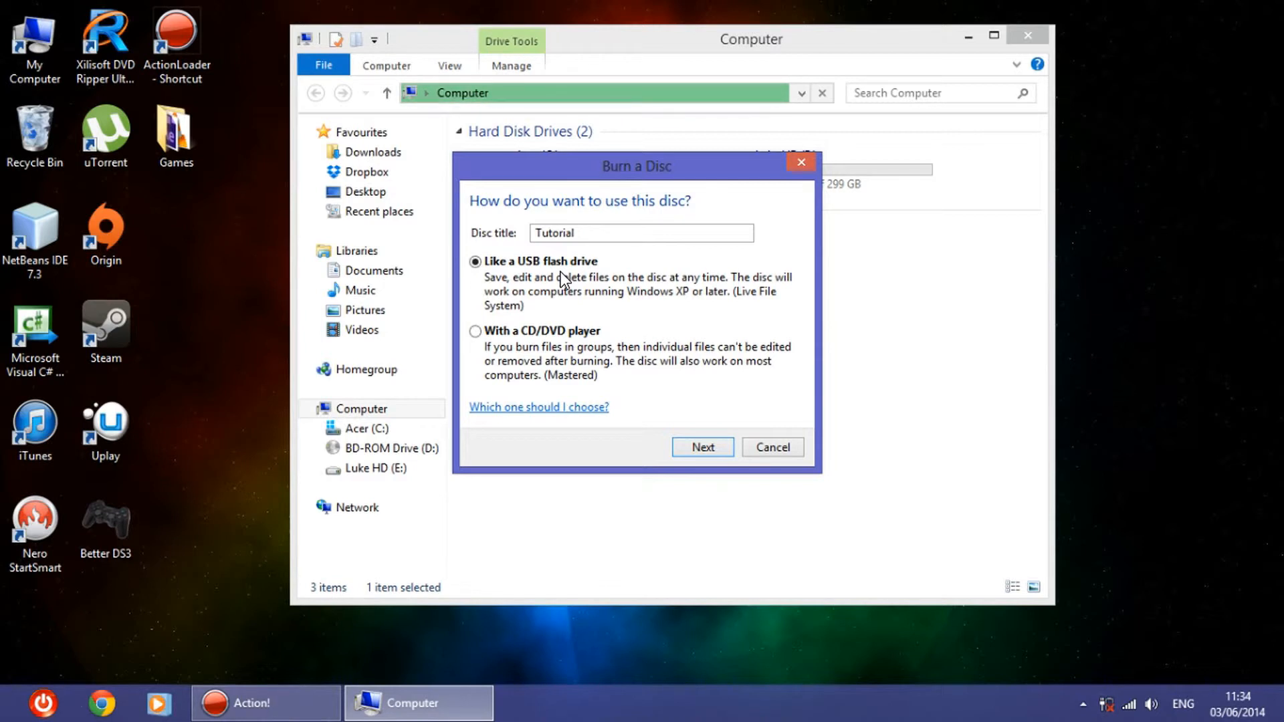
{"action": "mouse_move", "coordinate": [471, 270]}
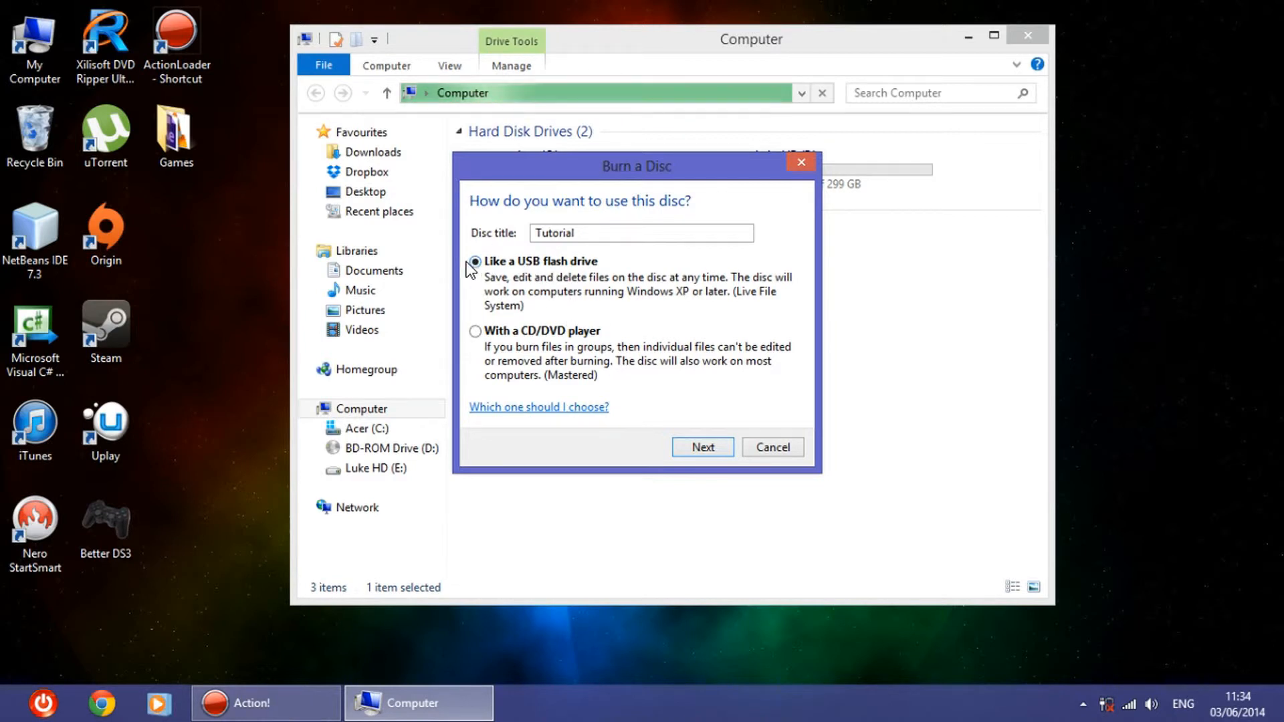
{"action": "mouse_move", "coordinate": [581, 270]}
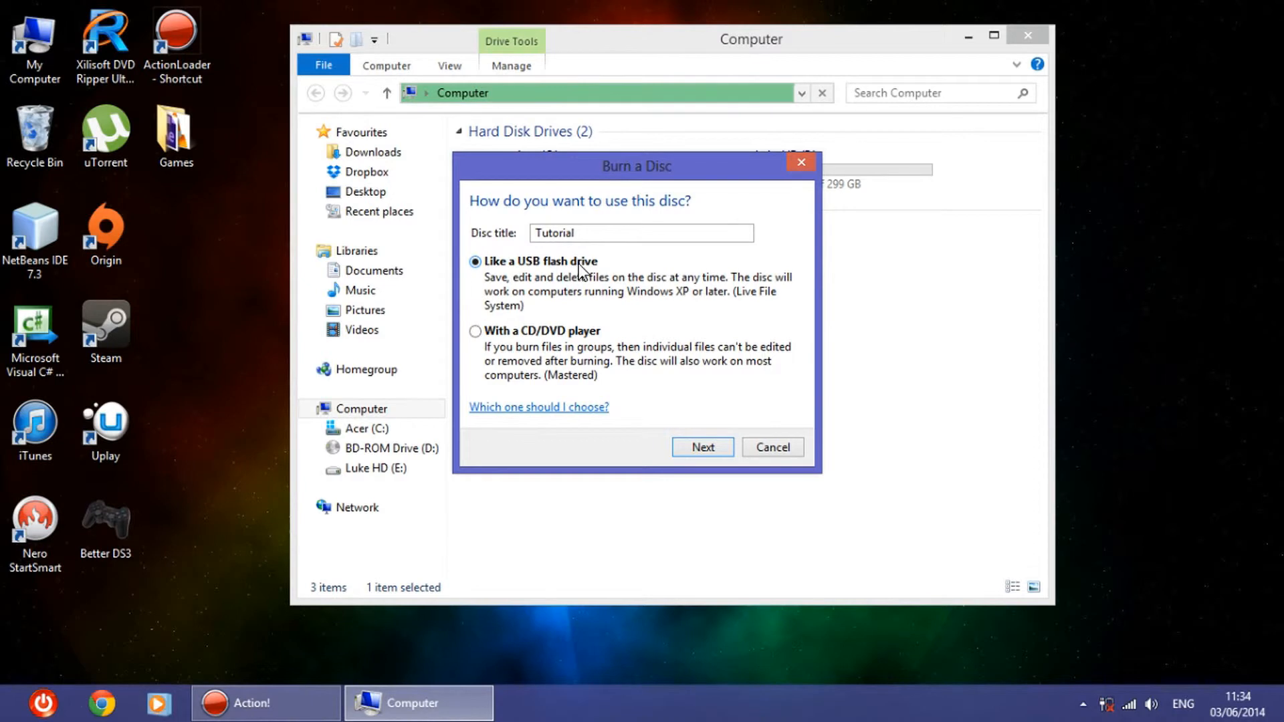
{"action": "mouse_move", "coordinate": [561, 270]}
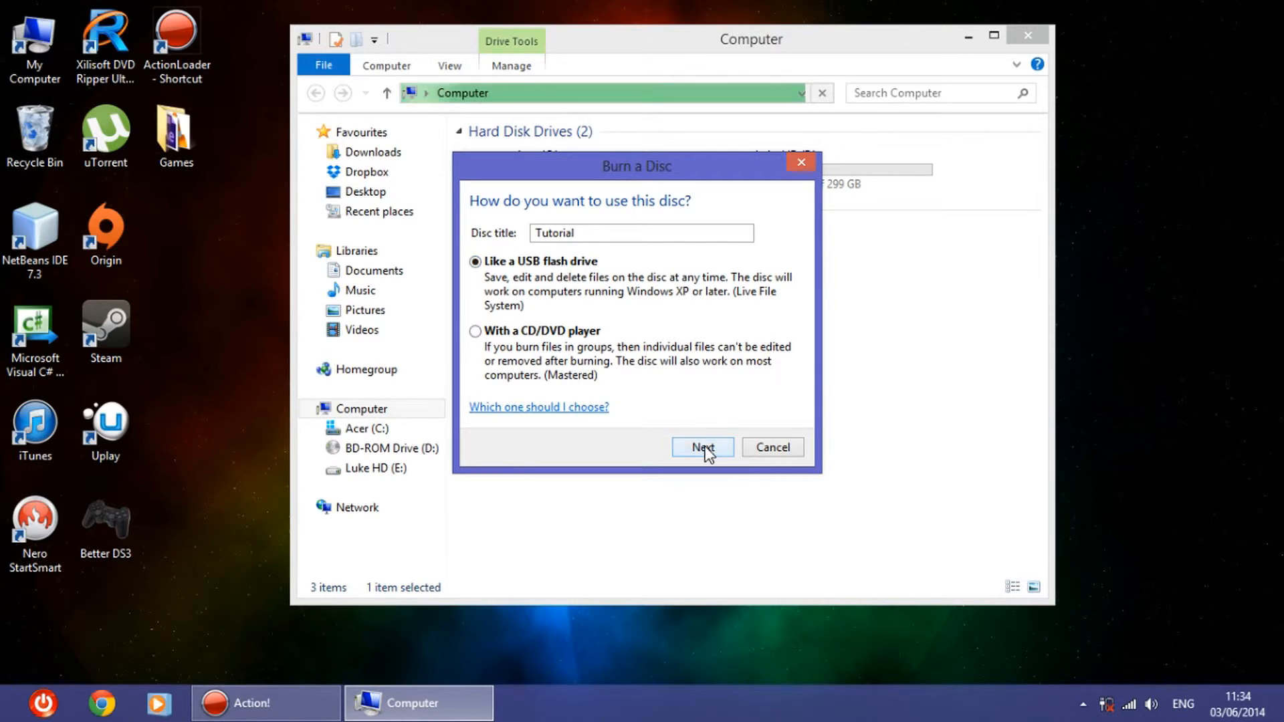
Format the disc via Next, then open the empty Tutorial disc in drive D:.
{"action": "left_click", "coordinate": [702, 447]}
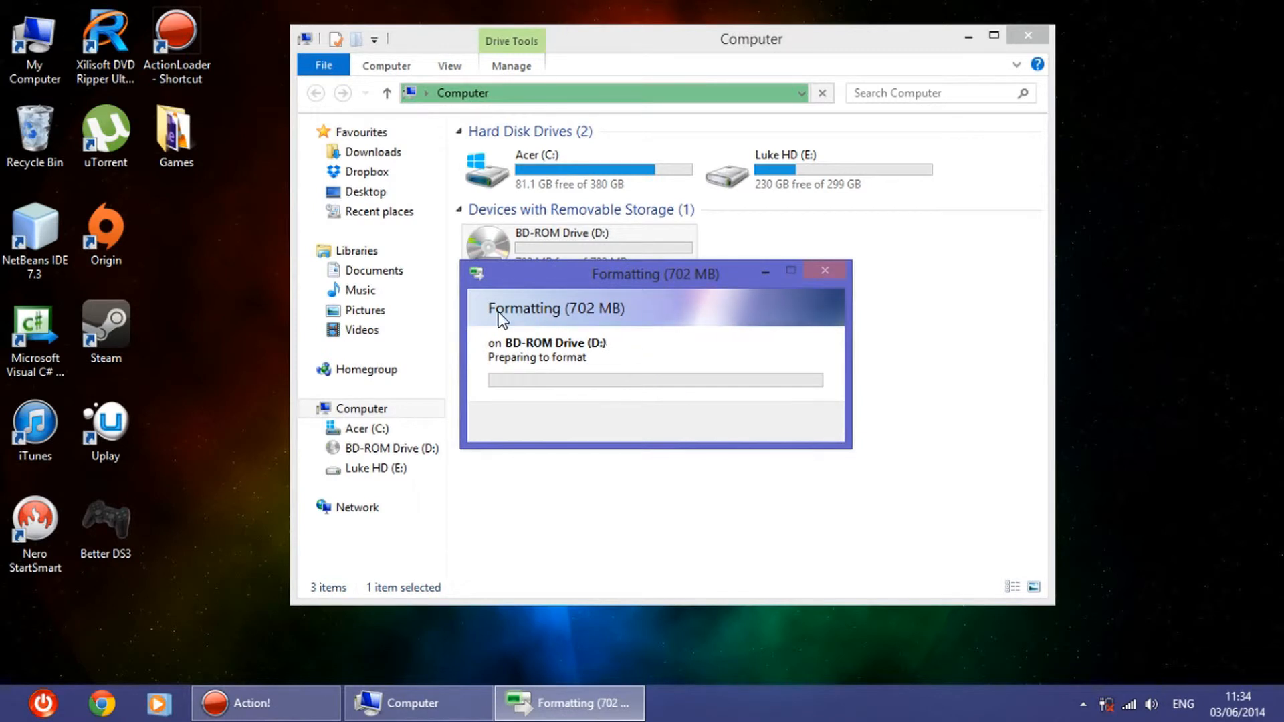
{"action": "mouse_move", "coordinate": [690, 434]}
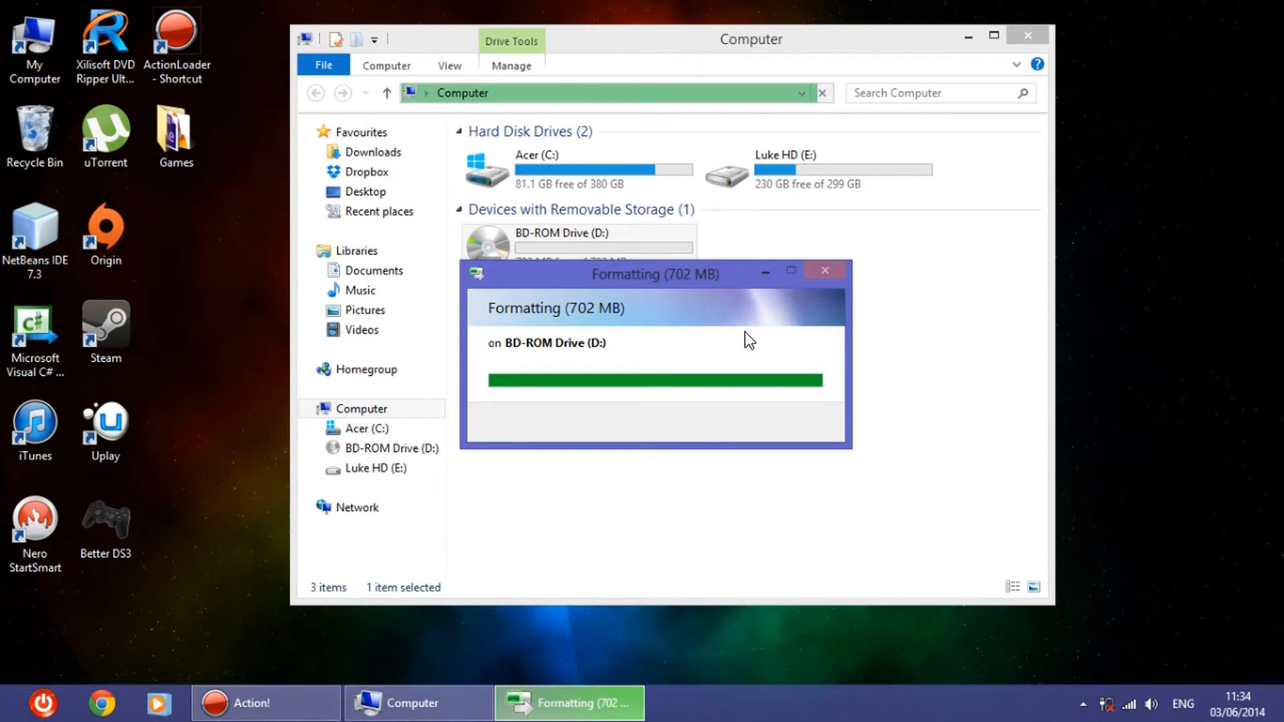
{"action": "mouse_move", "coordinate": [727, 344]}
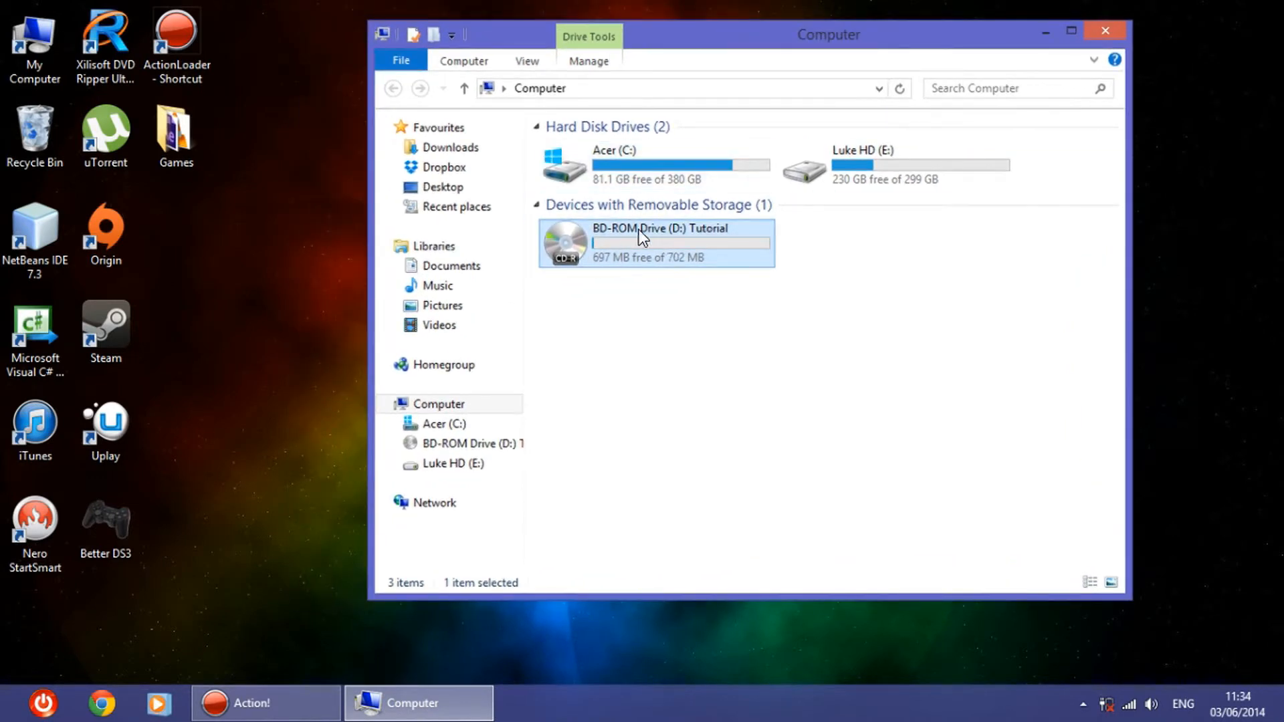
{"action": "double_click", "coordinate": [655, 242]}
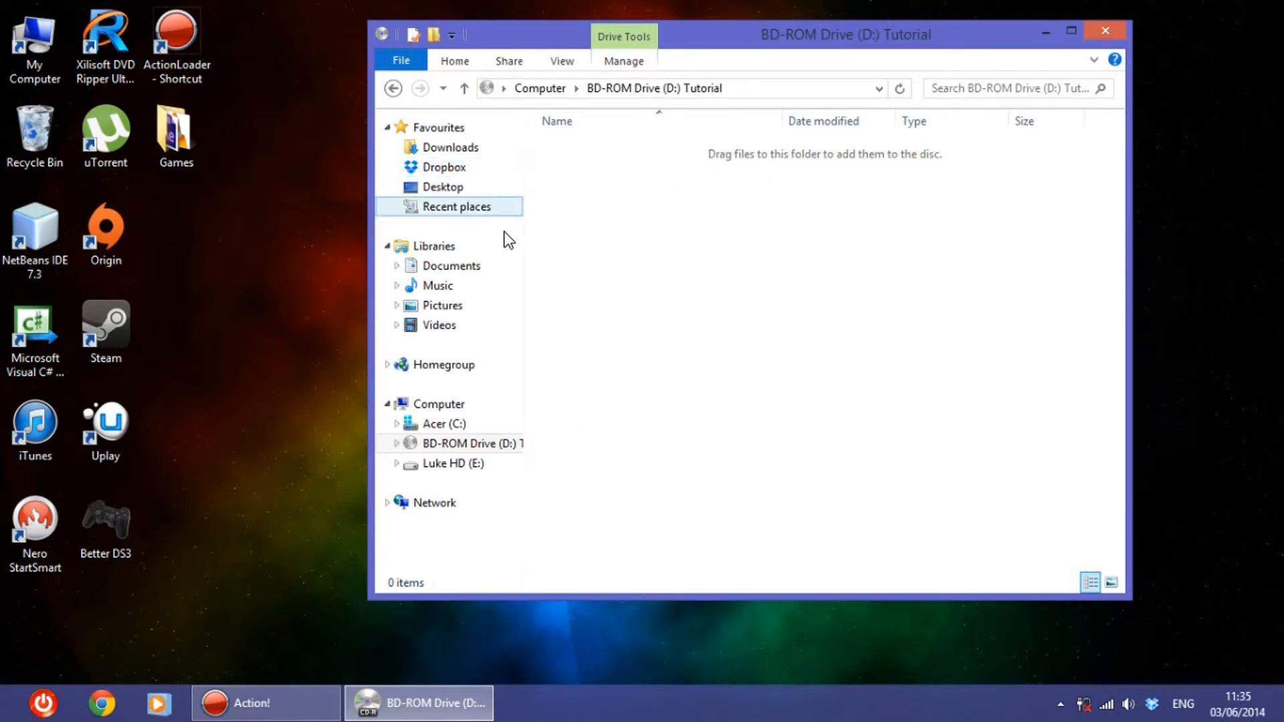
{"action": "mouse_move", "coordinate": [646, 322]}
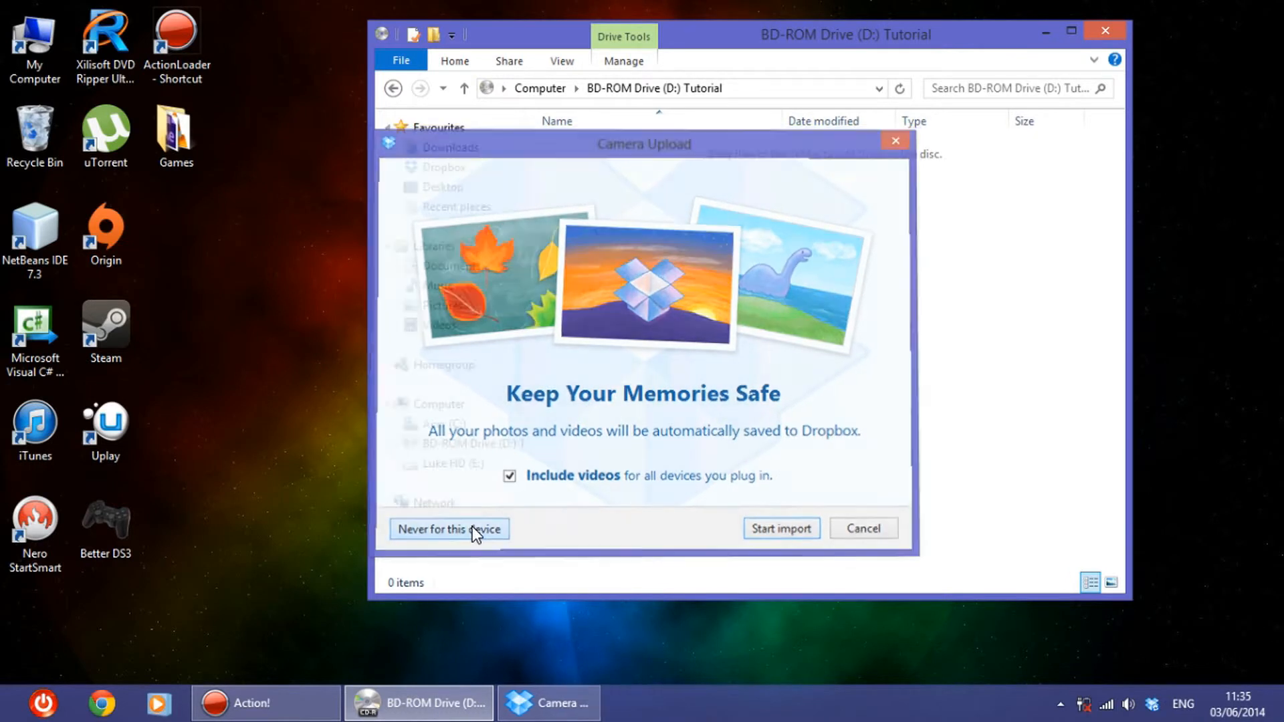
Decline the Dropbox import with 'Never for this device', reopen My Computer, and close windows.
{"action": "left_click", "coordinate": [449, 529]}
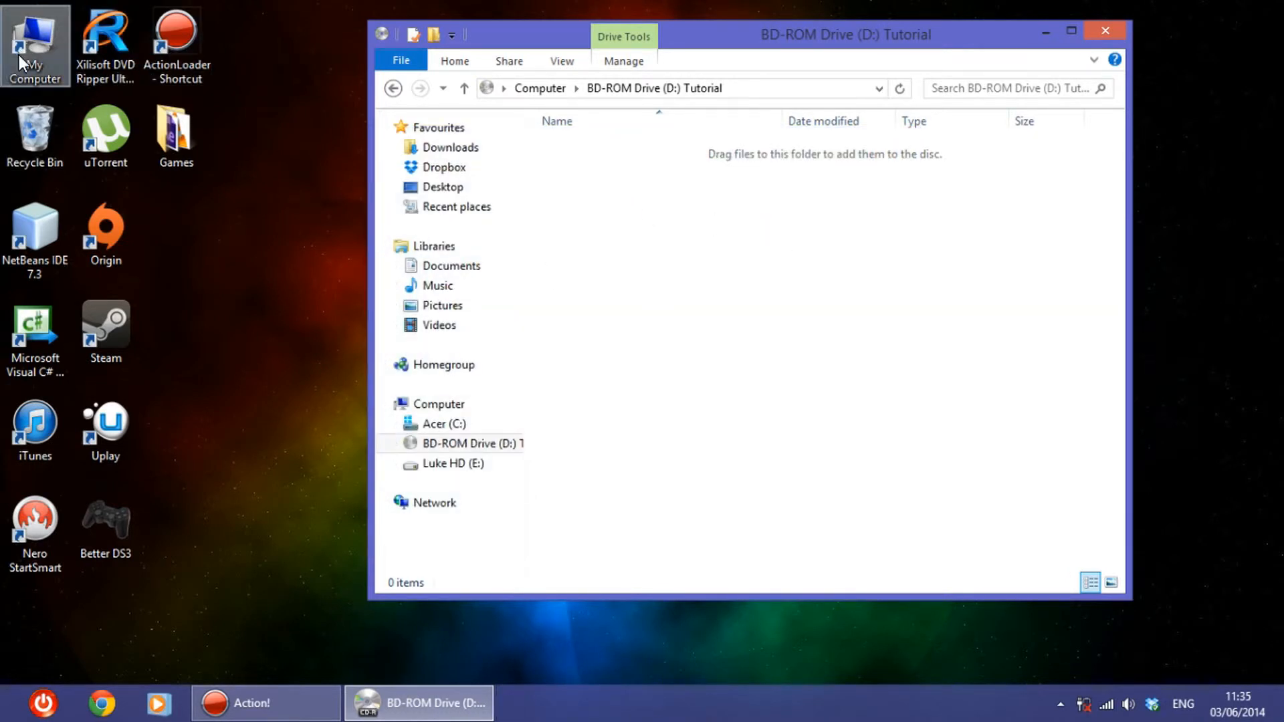
{"action": "double_click", "coordinate": [34, 41]}
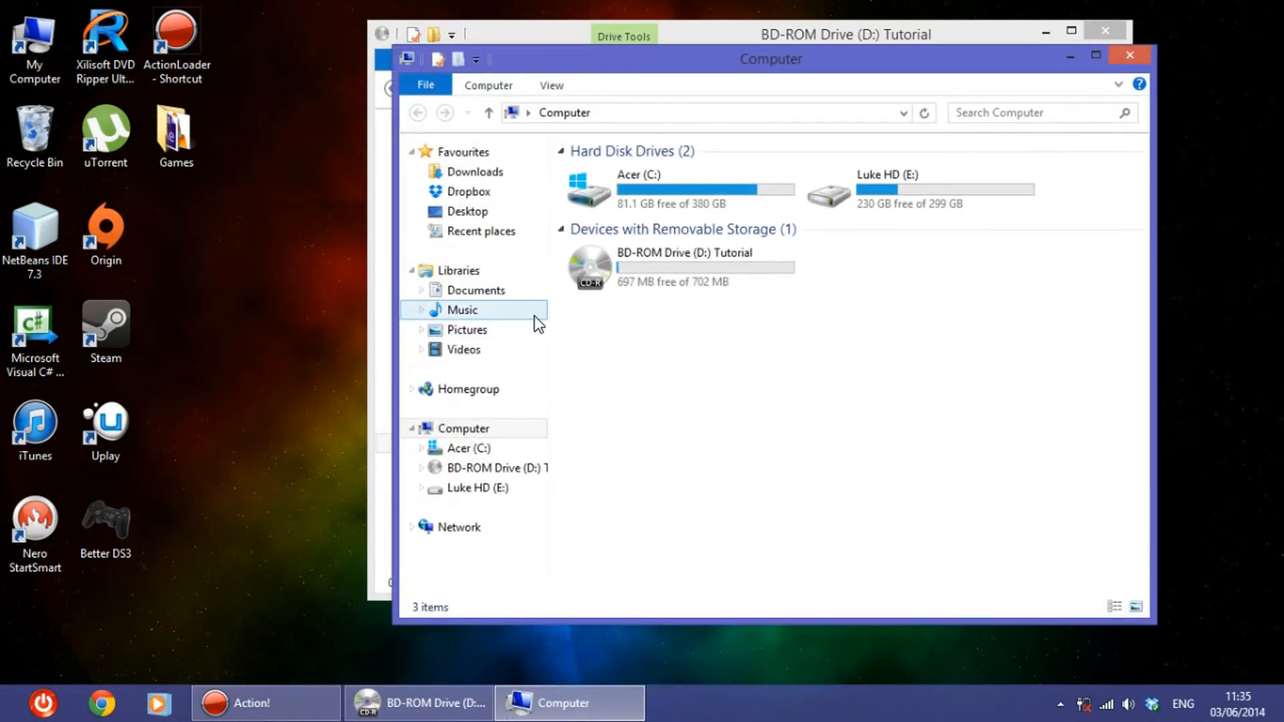
{"action": "left_click", "coordinate": [1130, 55]}
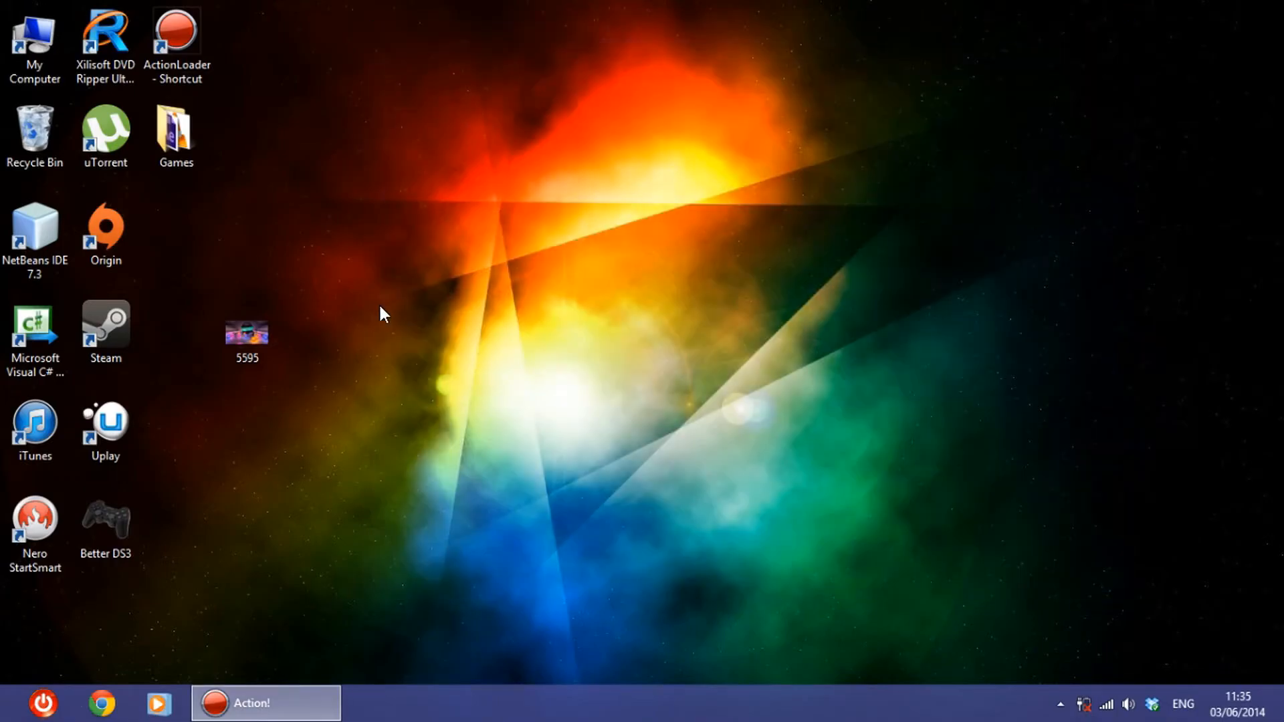
{"action": "mouse_move", "coordinate": [206, 205]}
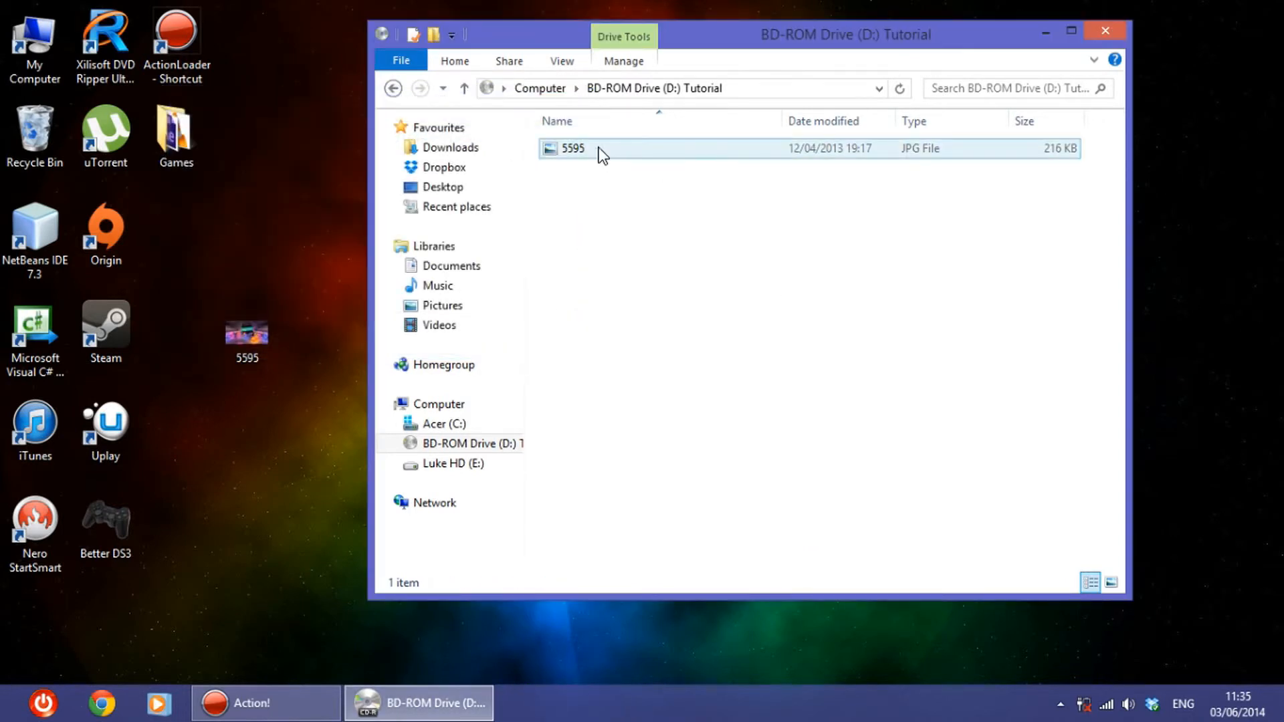
Deselect the copied 5595 image, close the window, and reopen Computer showing 696 MB free.
{"action": "left_click", "coordinate": [774, 257]}
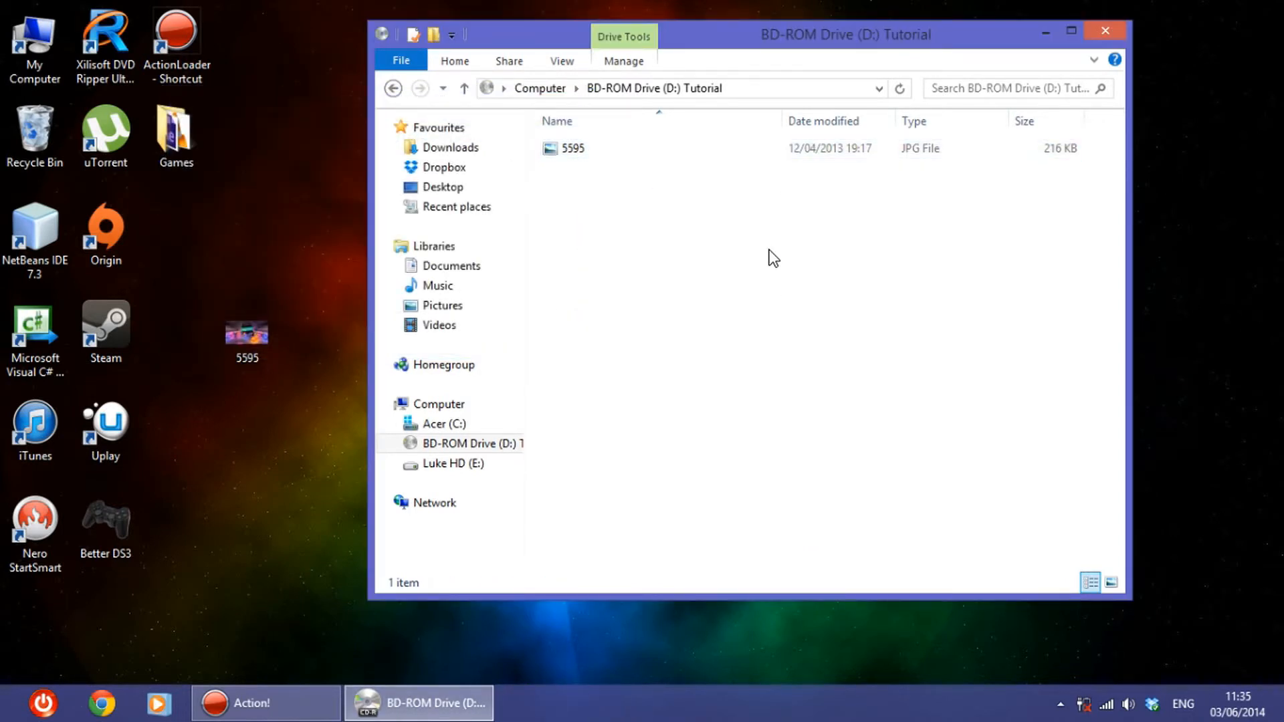
{"action": "mouse_move", "coordinate": [817, 204]}
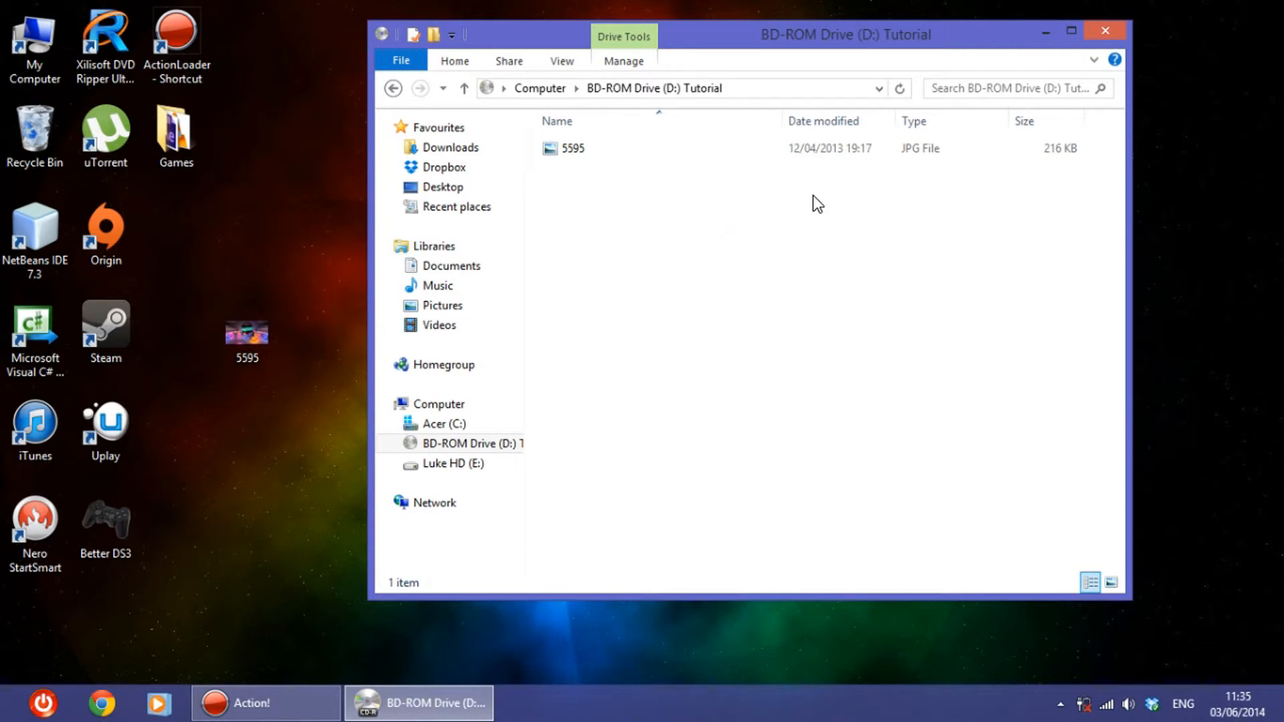
{"action": "mouse_move", "coordinate": [684, 181]}
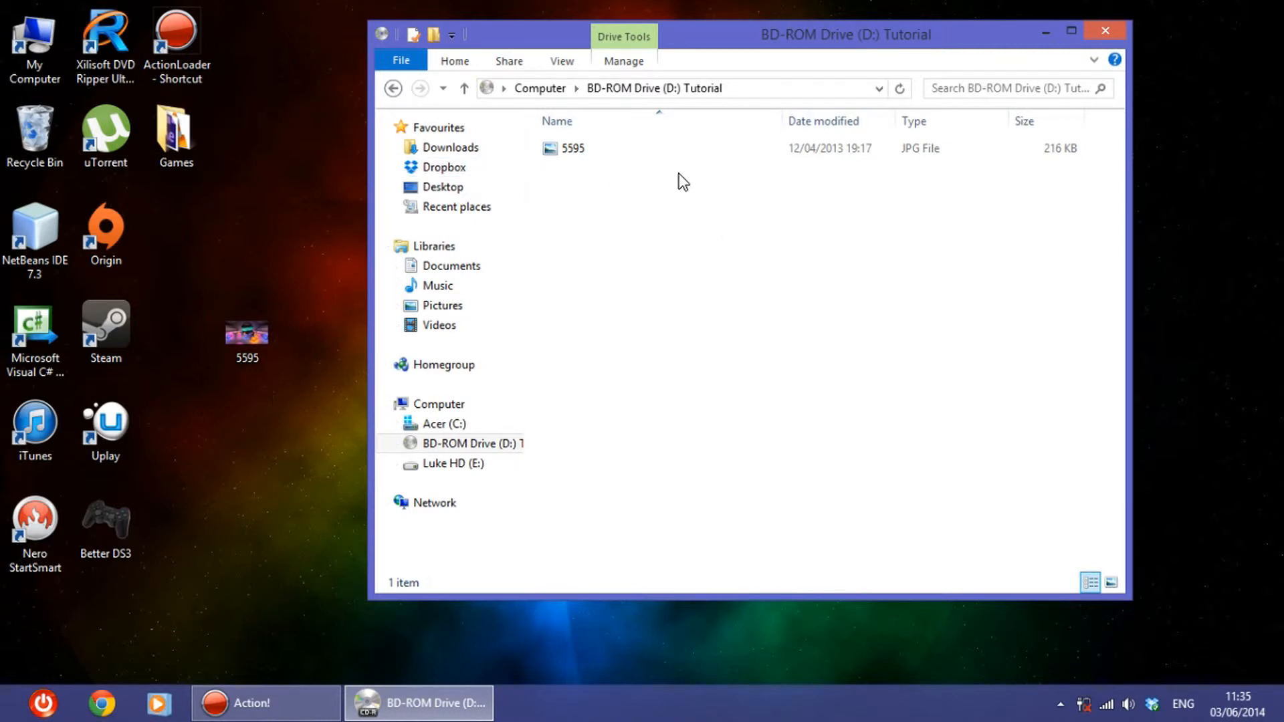
{"action": "left_click", "coordinate": [572, 148]}
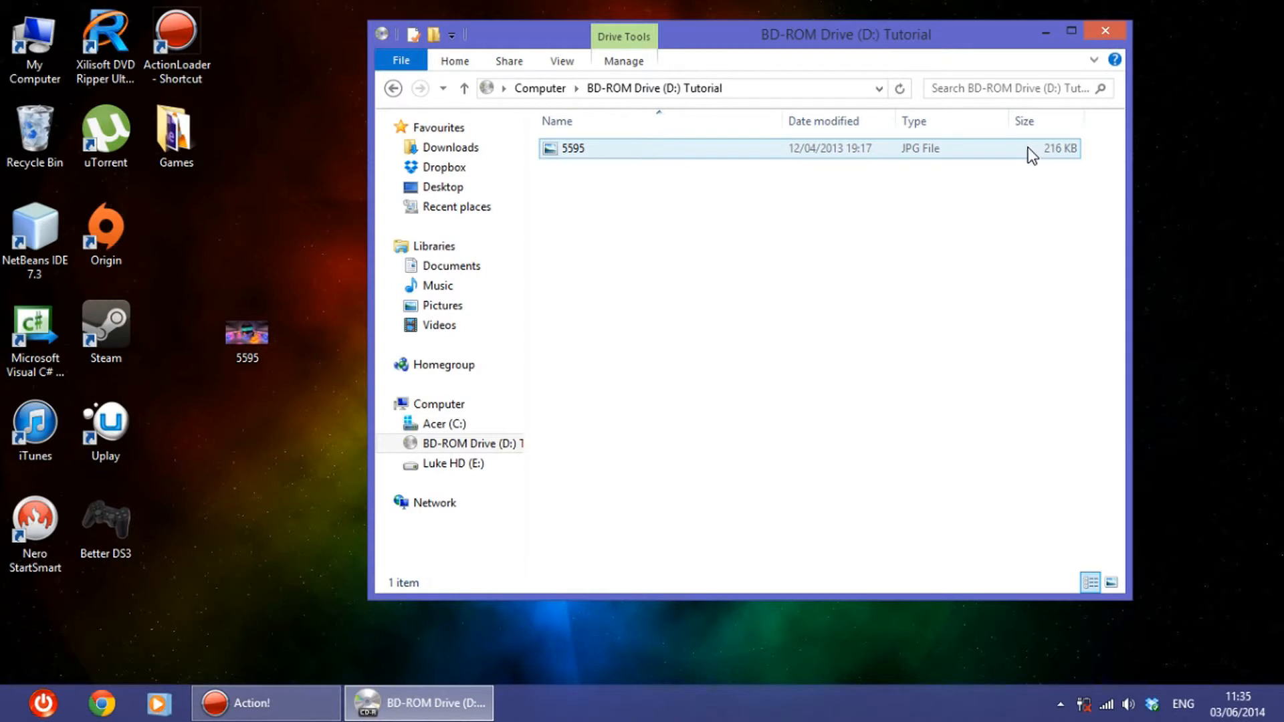
{"action": "left_click", "coordinate": [1104, 31]}
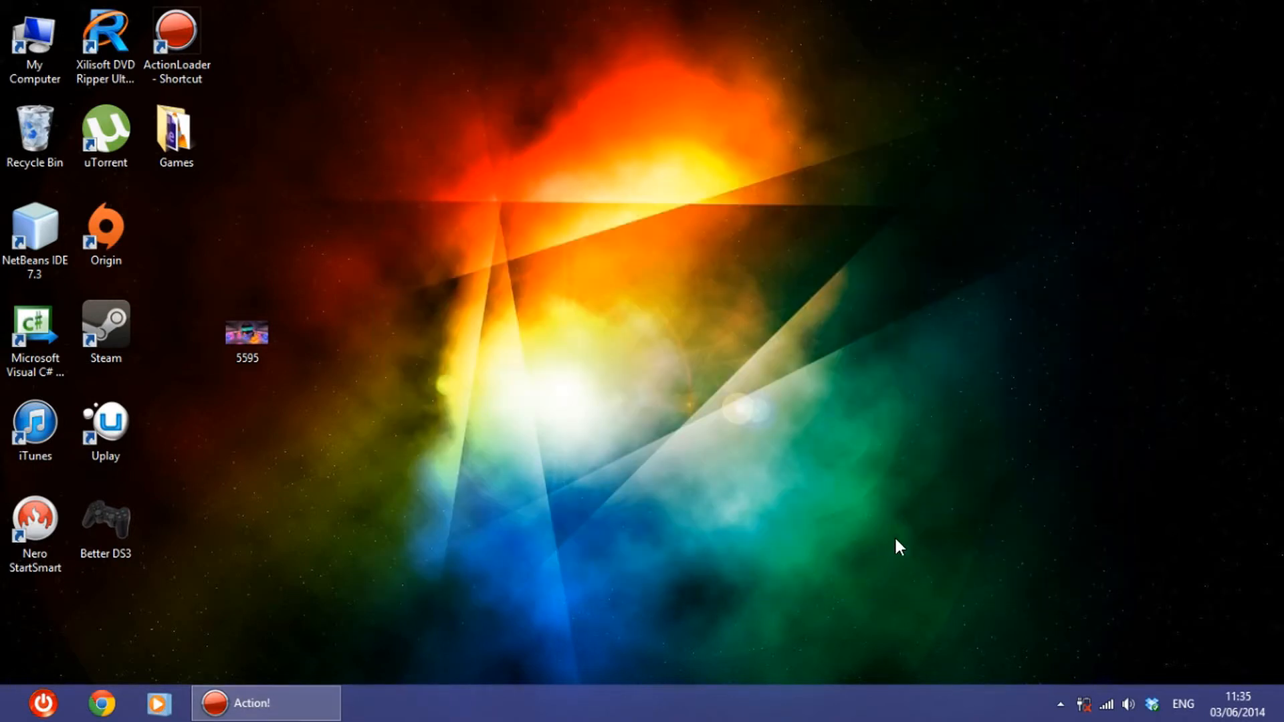
{"action": "left_click", "coordinate": [34, 45]}
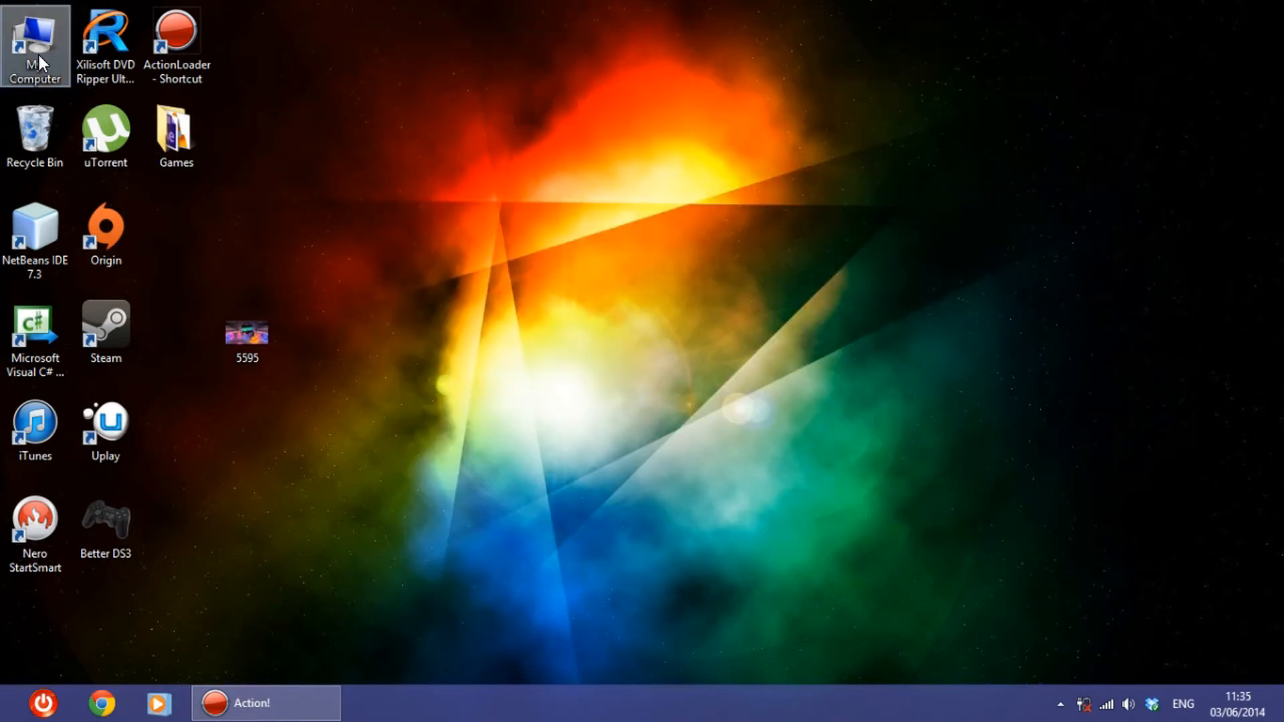
{"action": "double_click", "coordinate": [34, 36]}
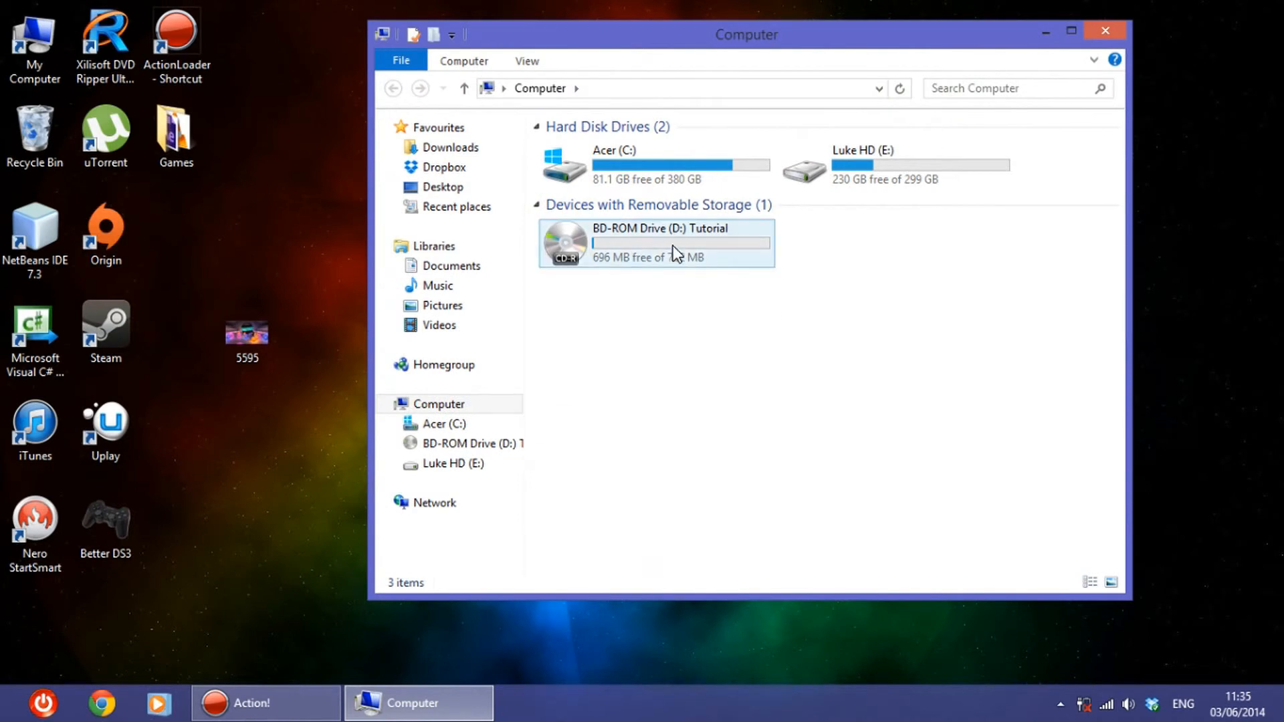
{"action": "mouse_move", "coordinate": [676, 252]}
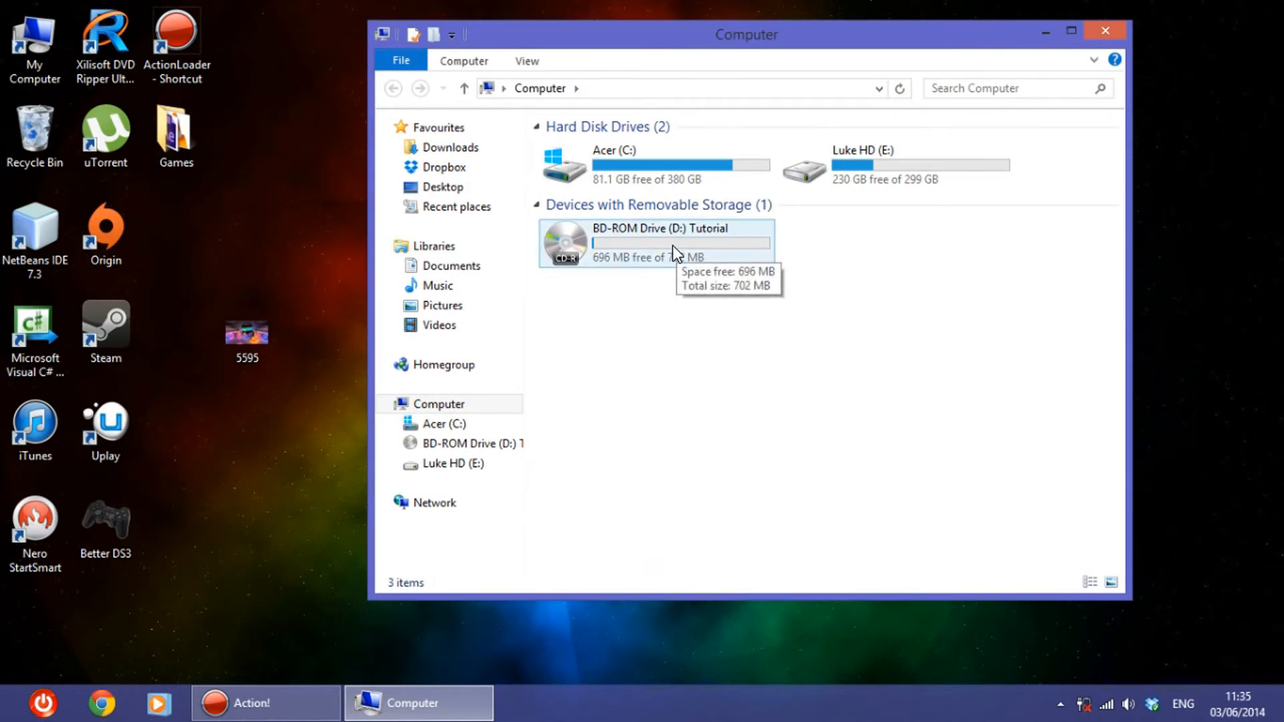
Eject the Tutorial disc from its right-click menu to close the session.
{"action": "right_click", "coordinate": [655, 243]}
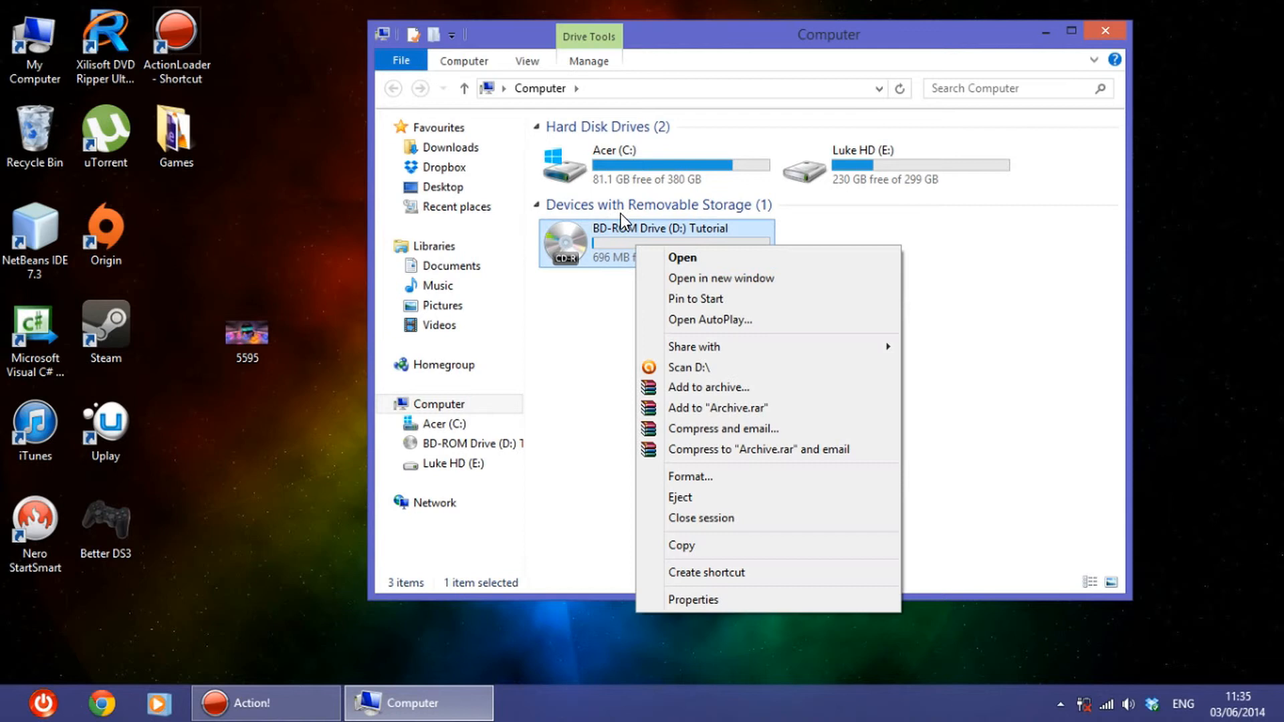
{"action": "left_click", "coordinate": [680, 497]}
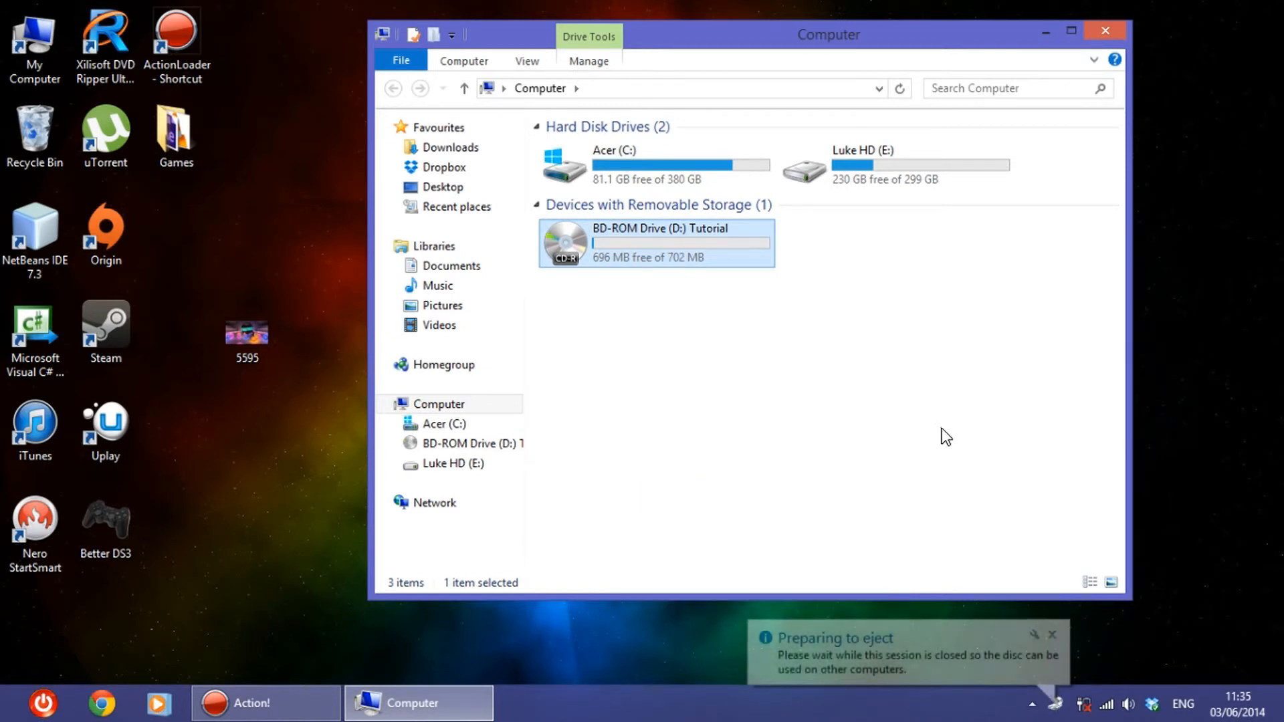
{"action": "mouse_move", "coordinate": [913, 450]}
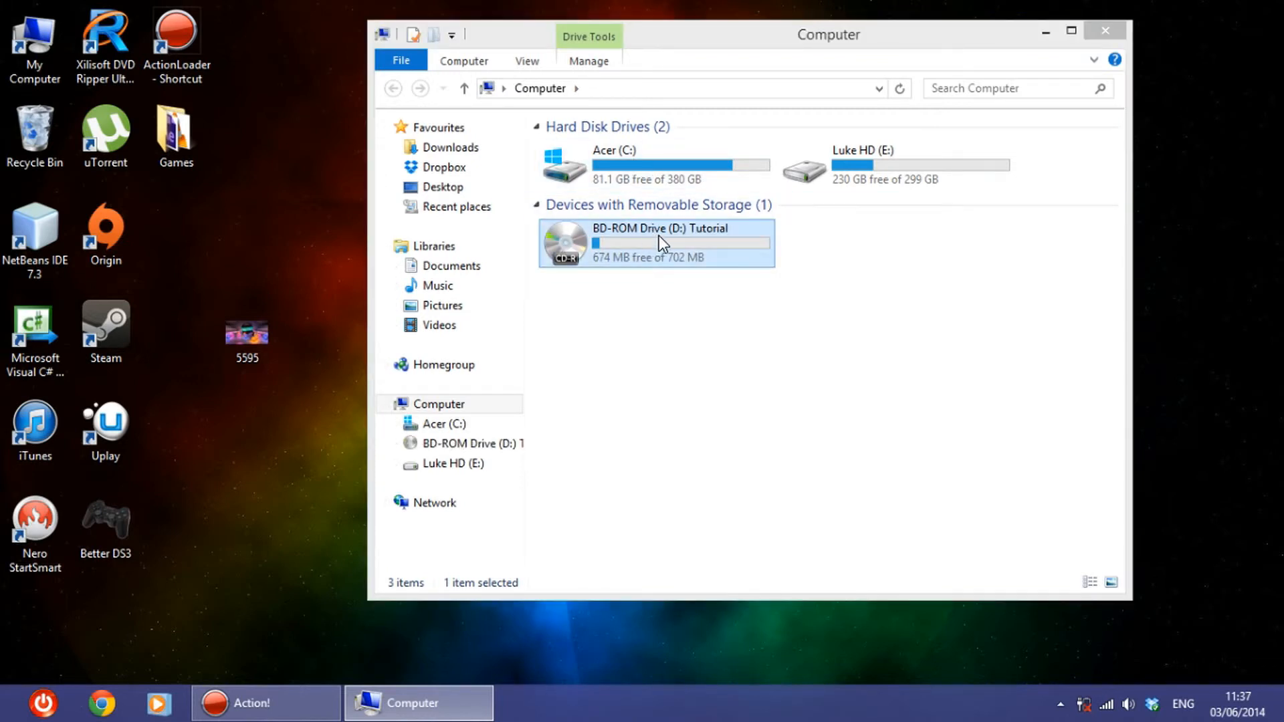
Open the reinserted Tutorial disc, view the 5595 image, and select it again.
{"action": "double_click", "coordinate": [661, 242]}
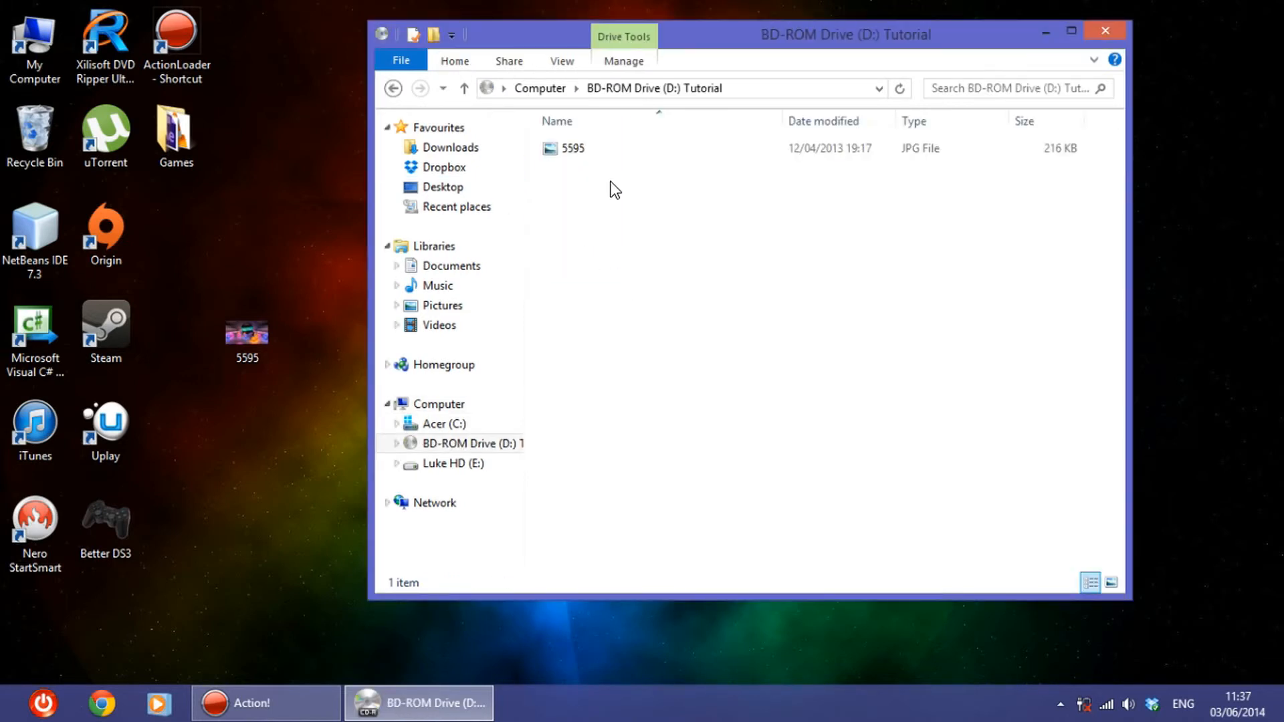
{"action": "left_click", "coordinate": [571, 148]}
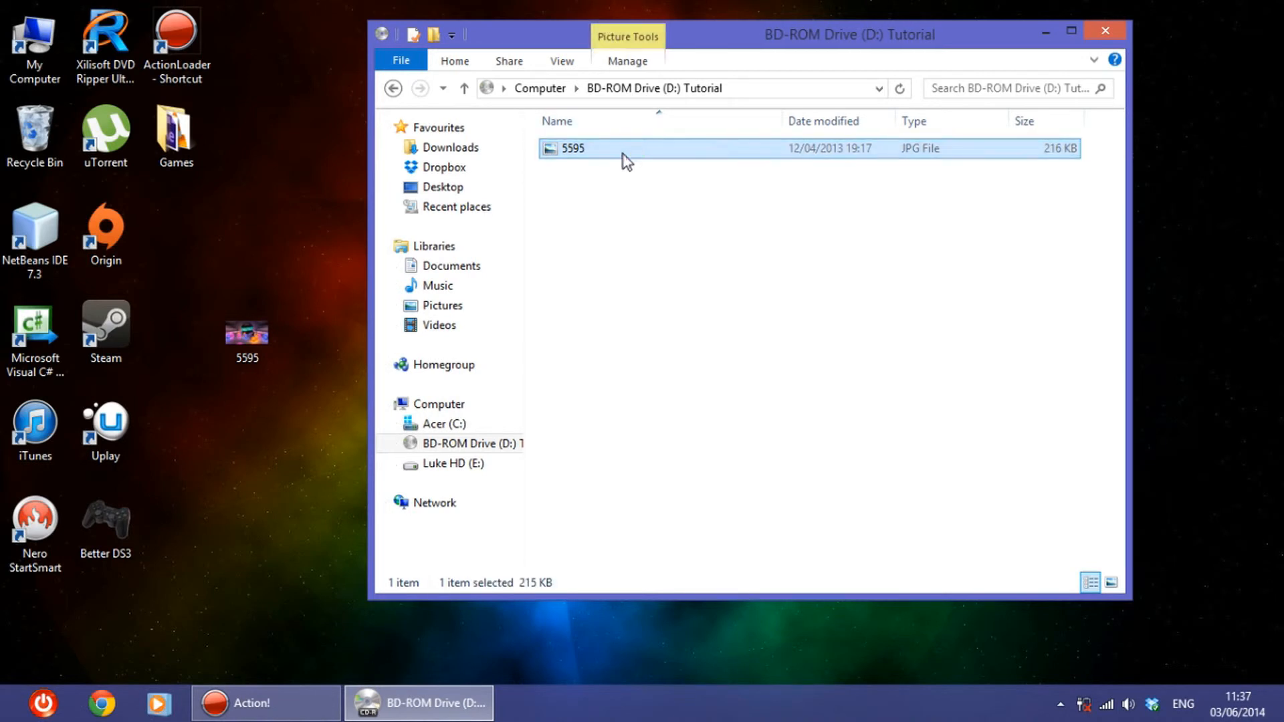
{"action": "double_click", "coordinate": [573, 148]}
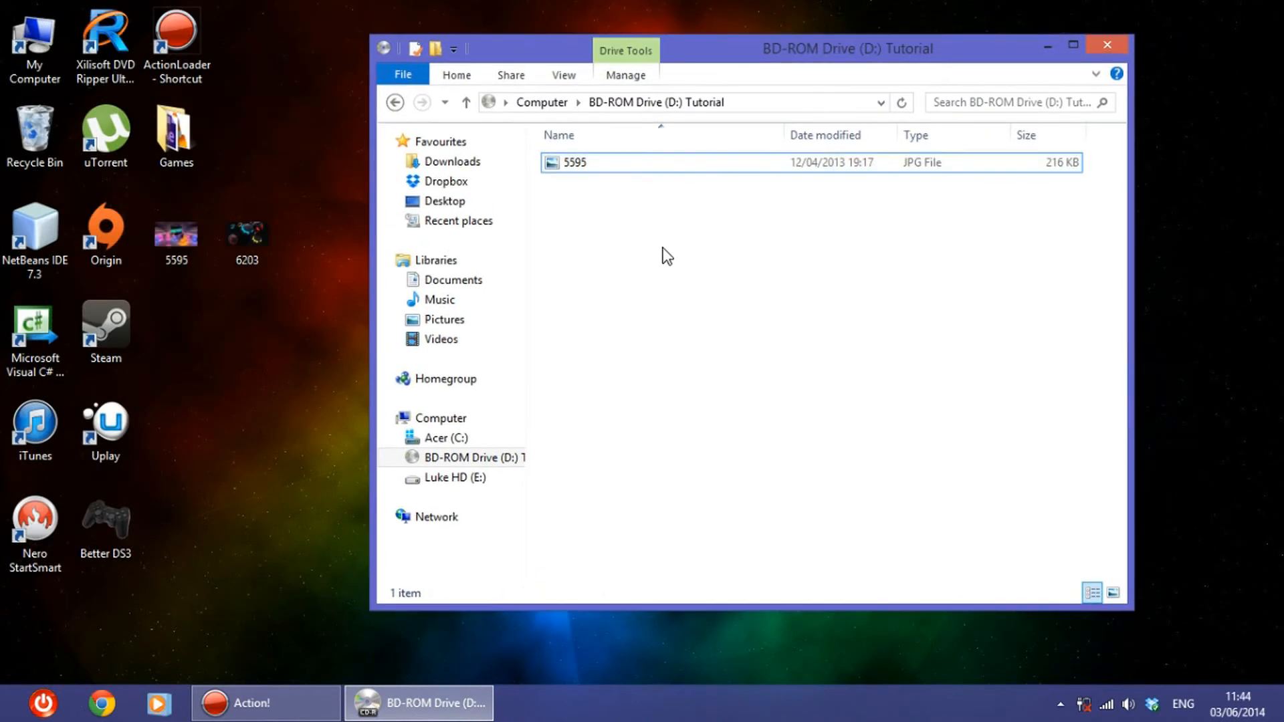
{"action": "mouse_move", "coordinate": [638, 209]}
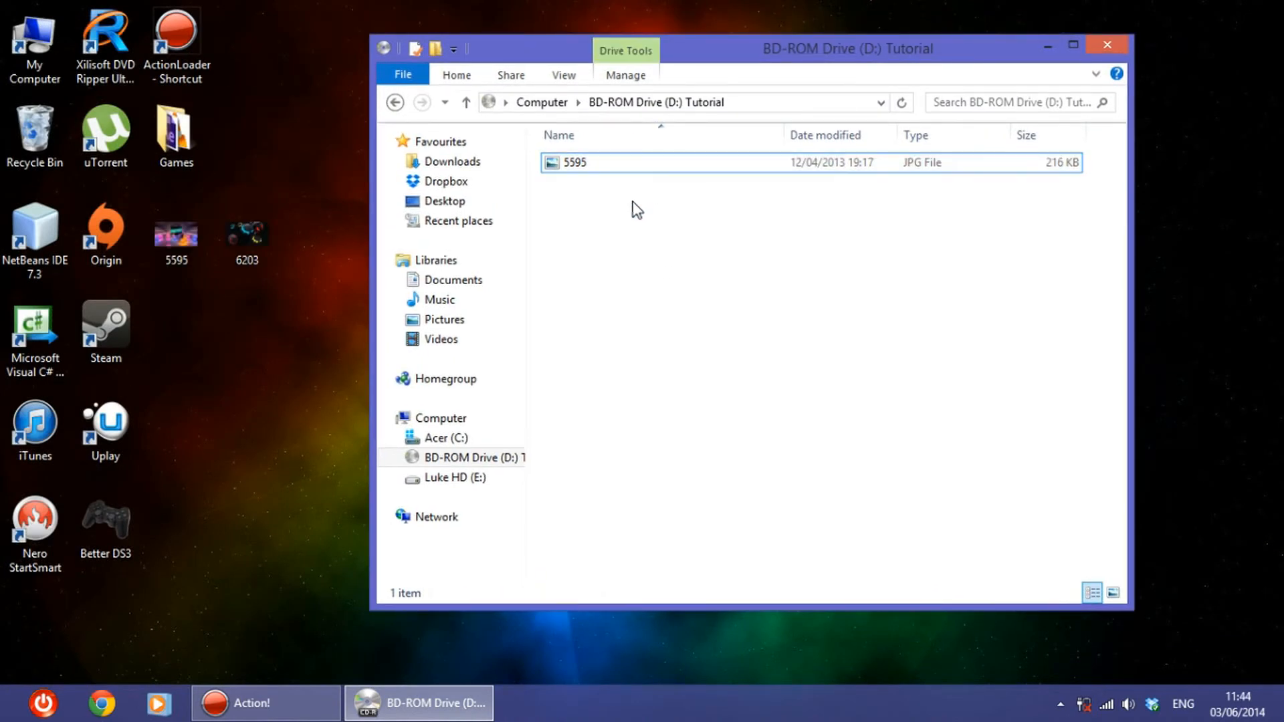
{"action": "mouse_move", "coordinate": [597, 211]}
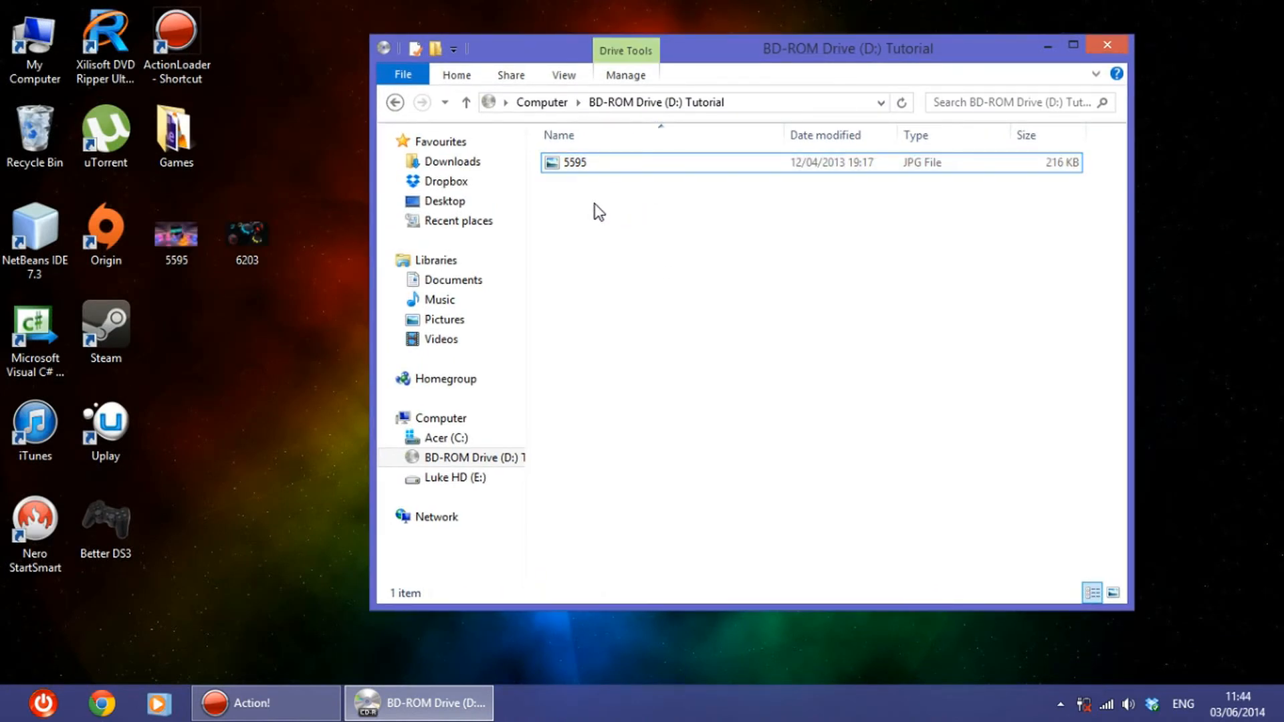
{"action": "left_click", "coordinate": [574, 162]}
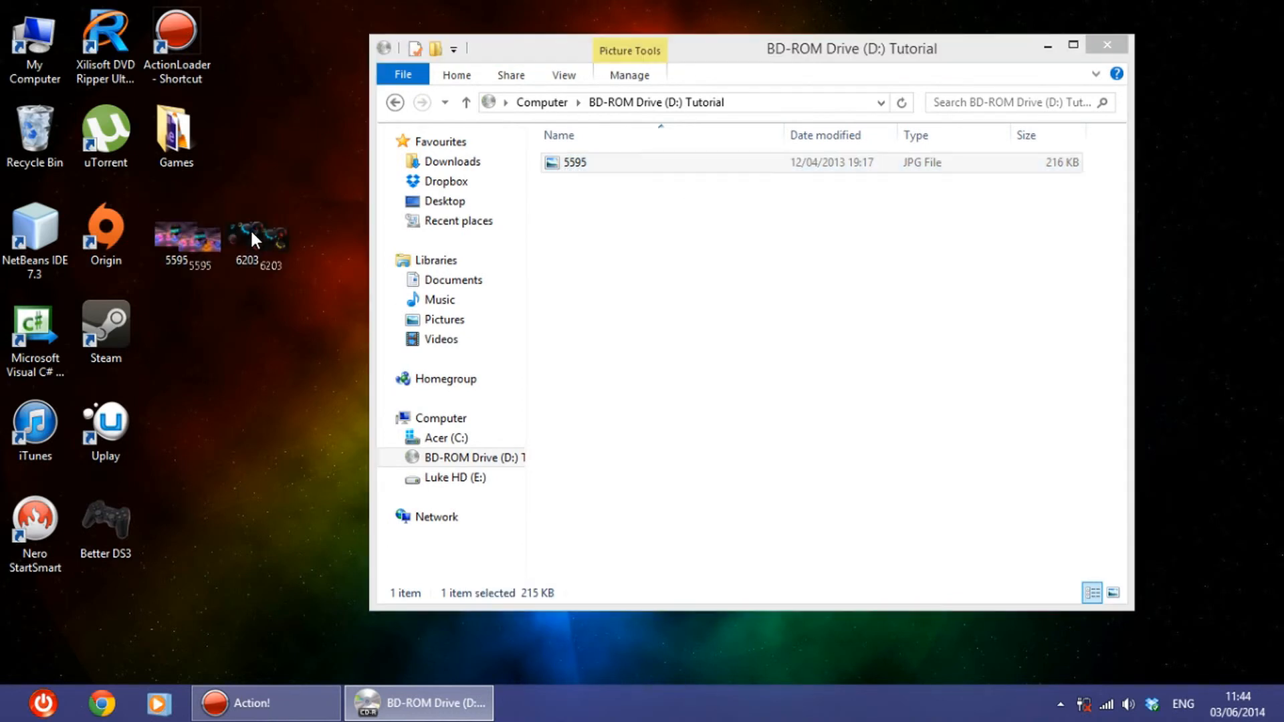
Copy 6203 onto the disc, permanently delete 5595, and return to Computer.
{"action": "left_click", "coordinate": [247, 234]}
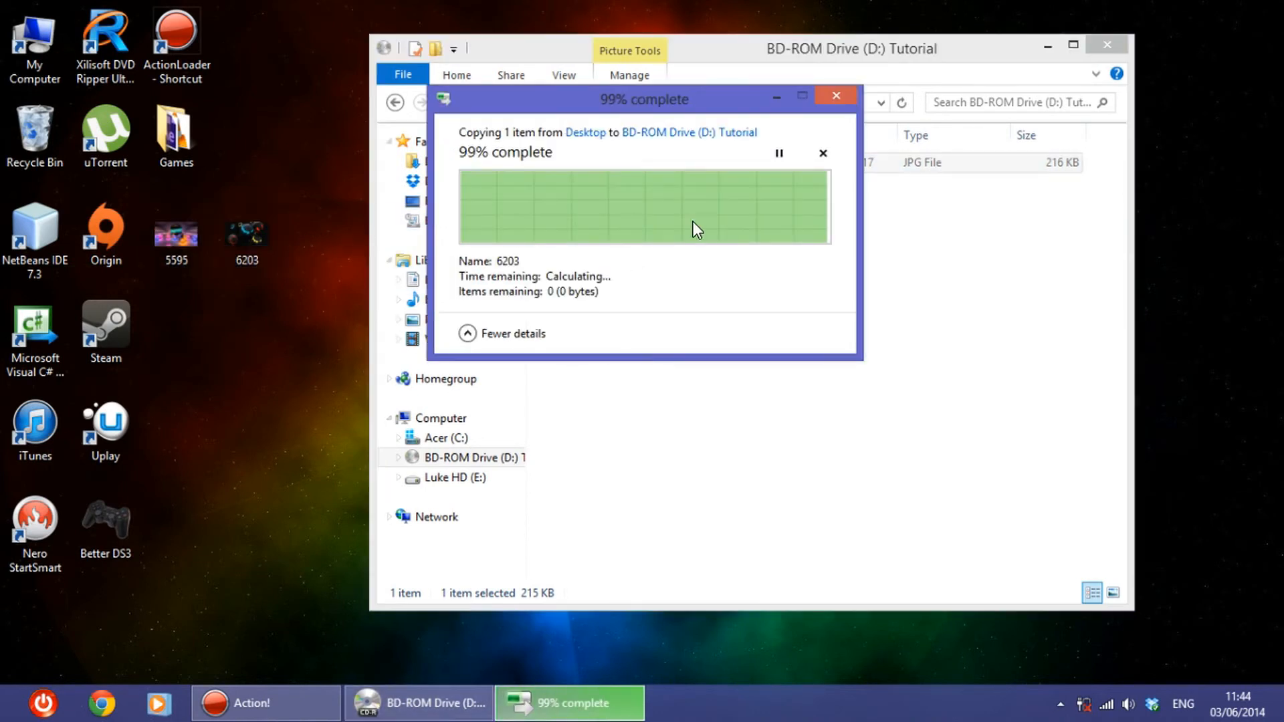
{"action": "mouse_move", "coordinate": [667, 397]}
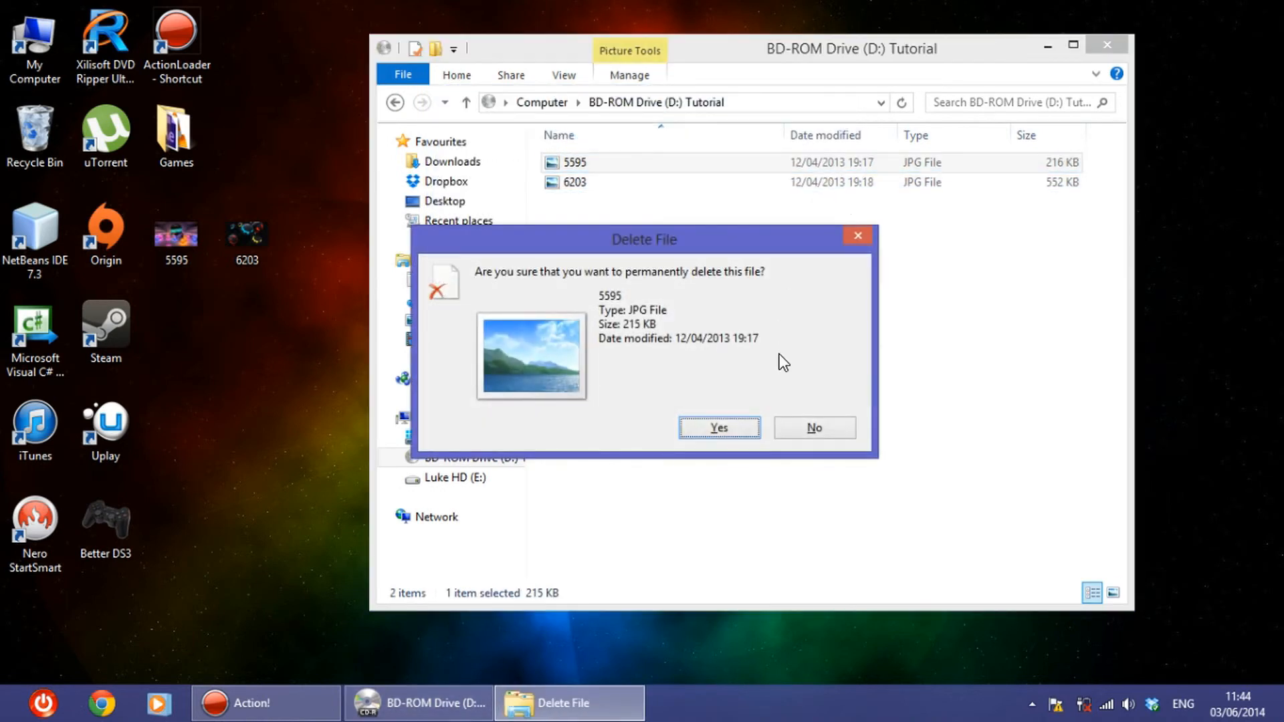
{"action": "left_click", "coordinate": [718, 427]}
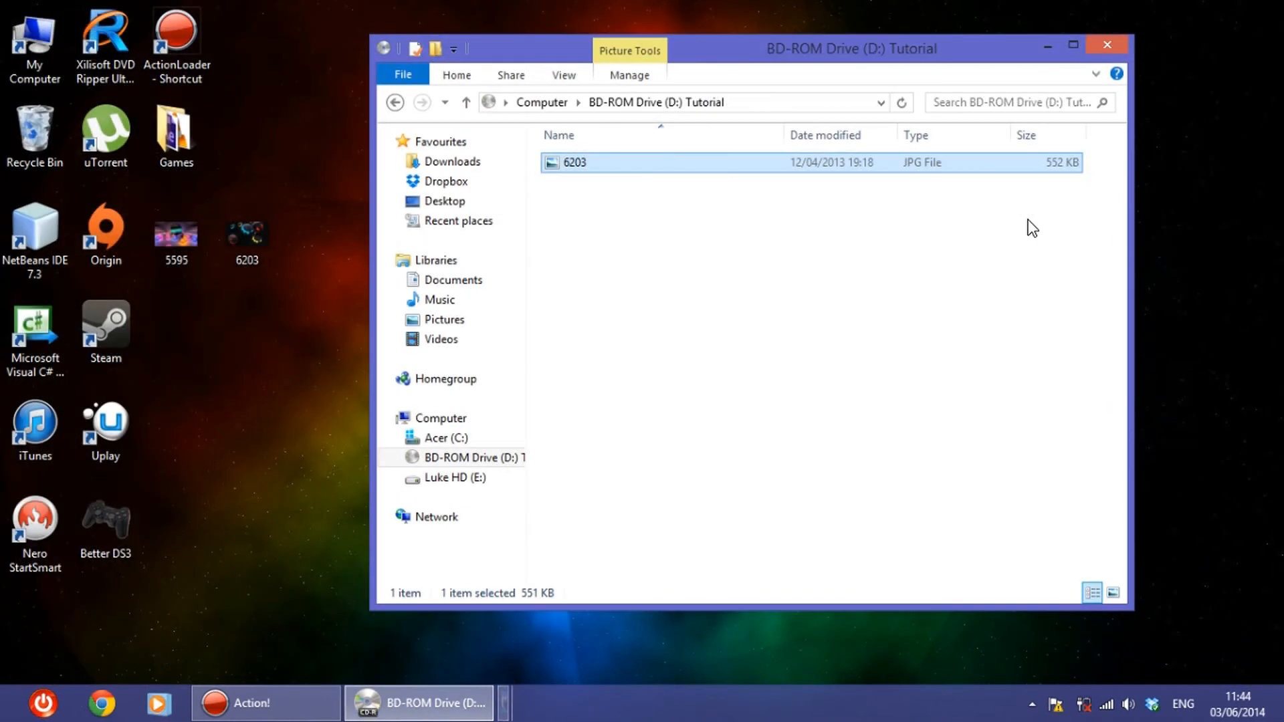
{"action": "left_click", "coordinate": [1106, 45]}
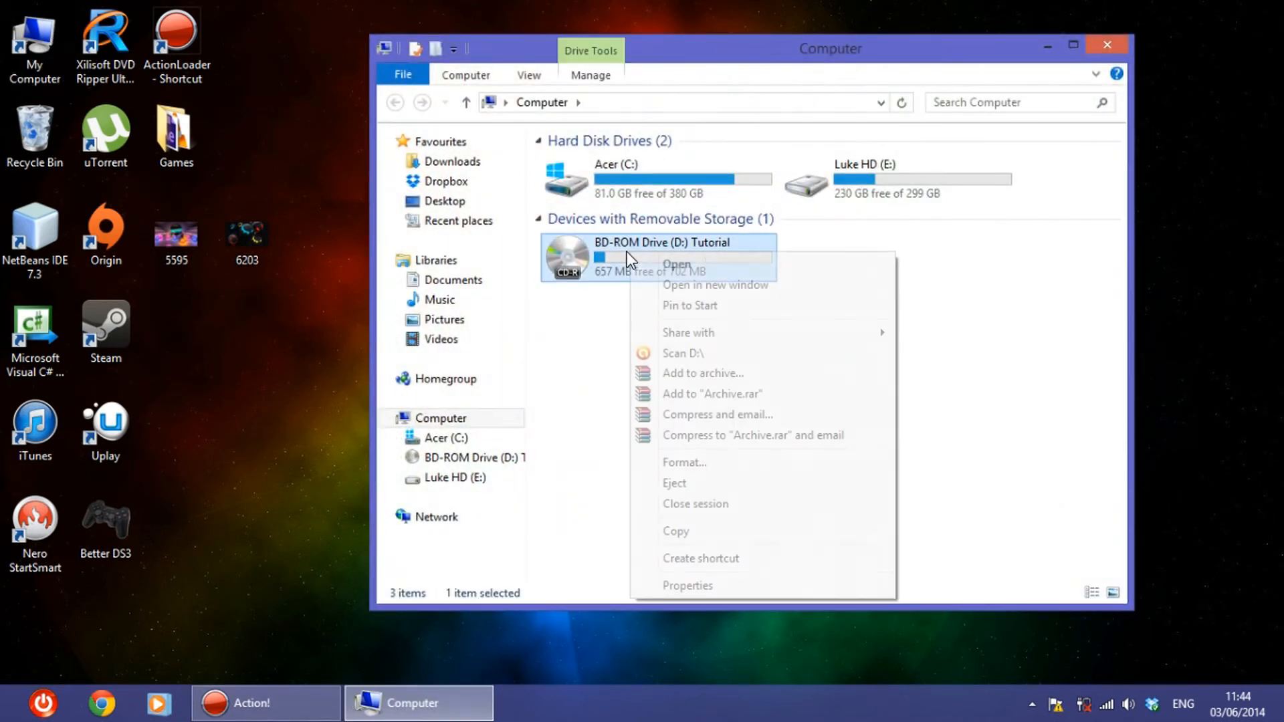
Eject the Tutorial disc again, then deselect it once it returns with 643 MB free.
{"action": "left_click", "coordinate": [674, 483]}
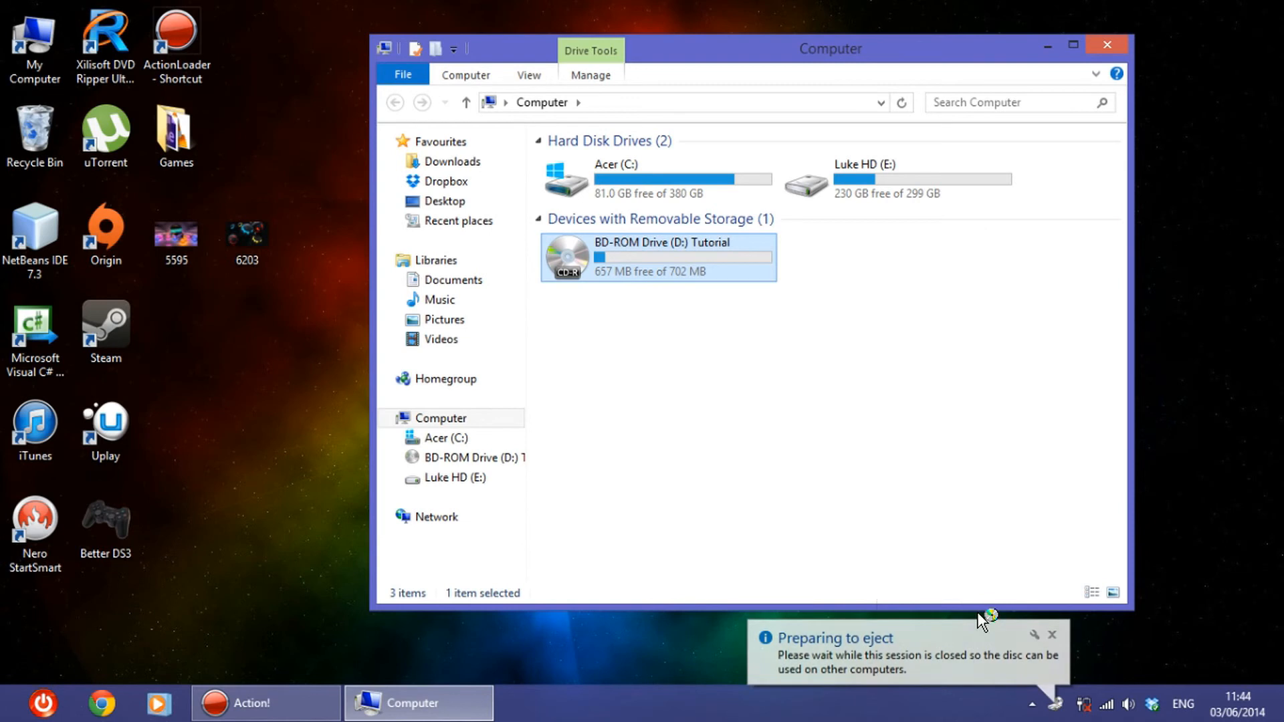
{"action": "mouse_move", "coordinate": [876, 398]}
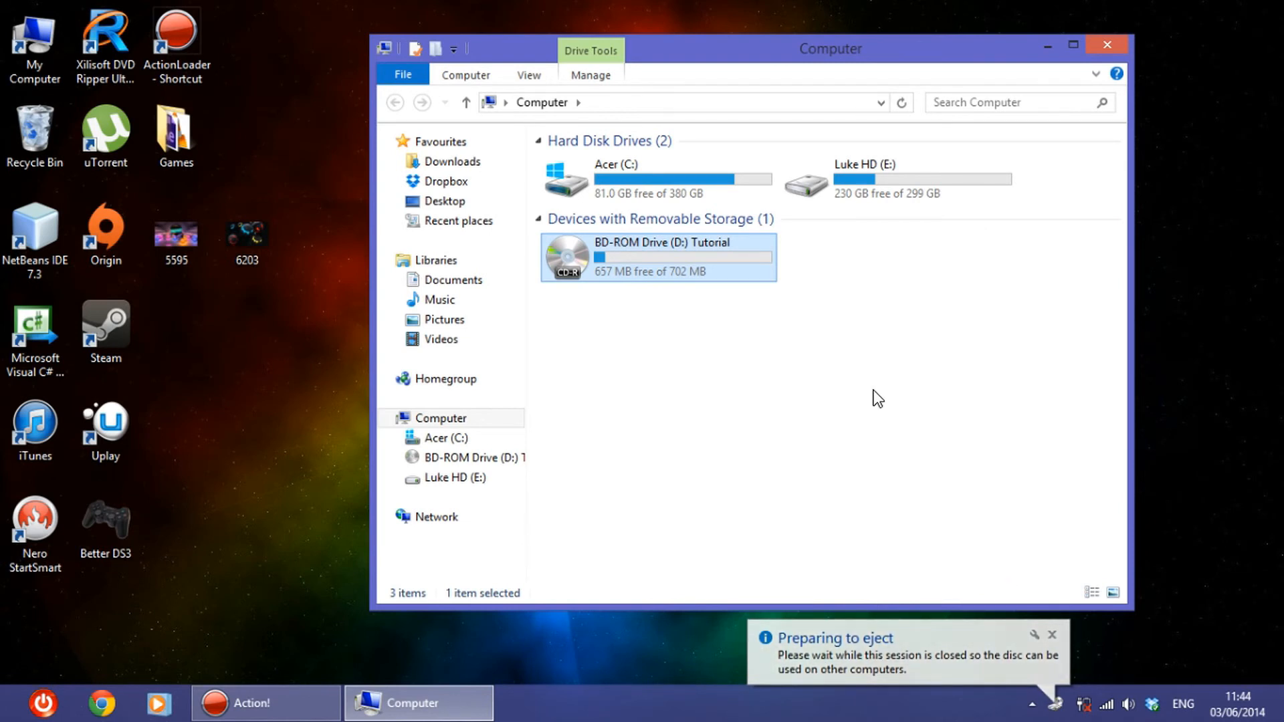
{"action": "mouse_move", "coordinate": [723, 299]}
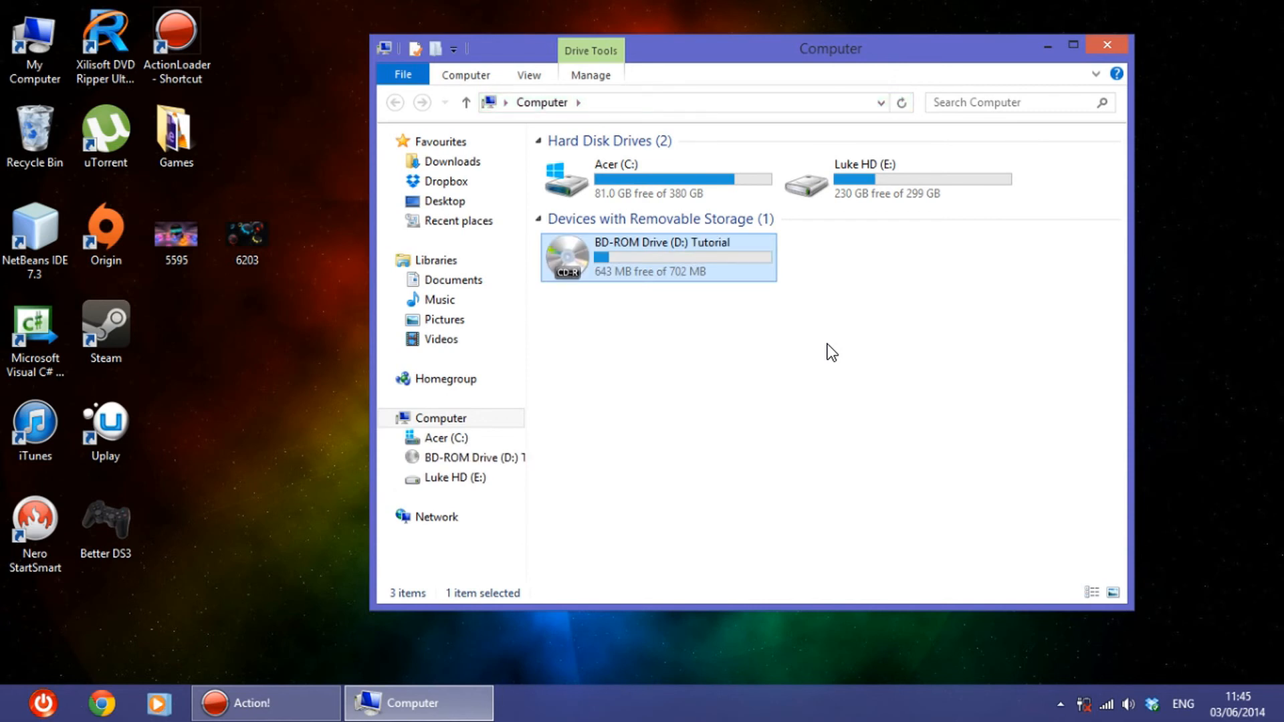
{"action": "left_click", "coordinate": [829, 352]}
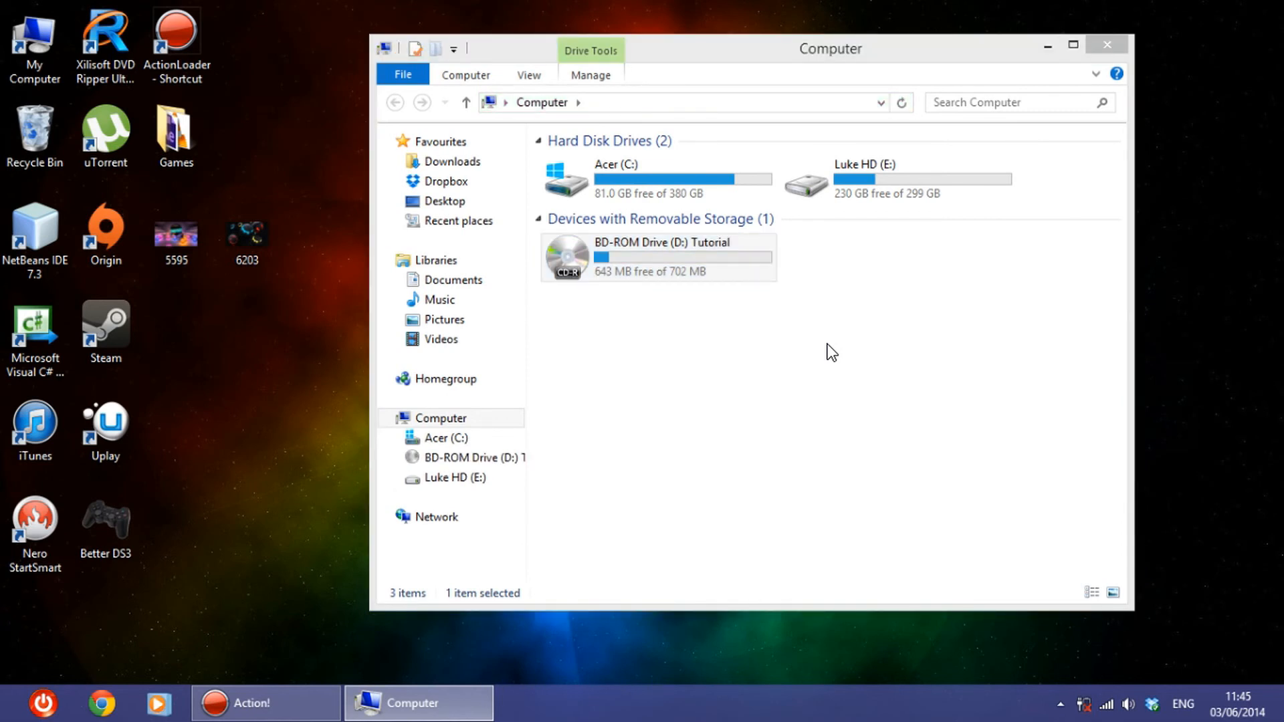
{"action": "mouse_move", "coordinate": [715, 302]}
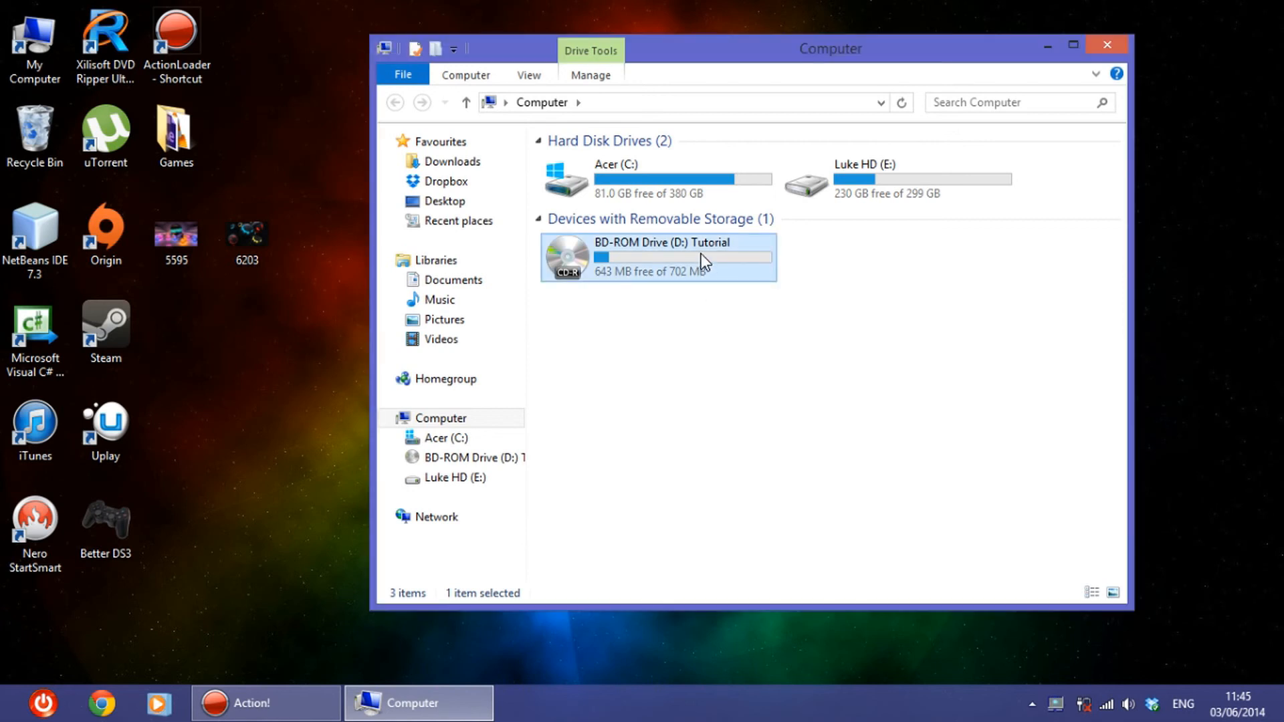
View image 6203 from the reopened Tutorial disc, then close Photo Viewer and the disc window.
{"action": "double_click", "coordinate": [657, 256]}
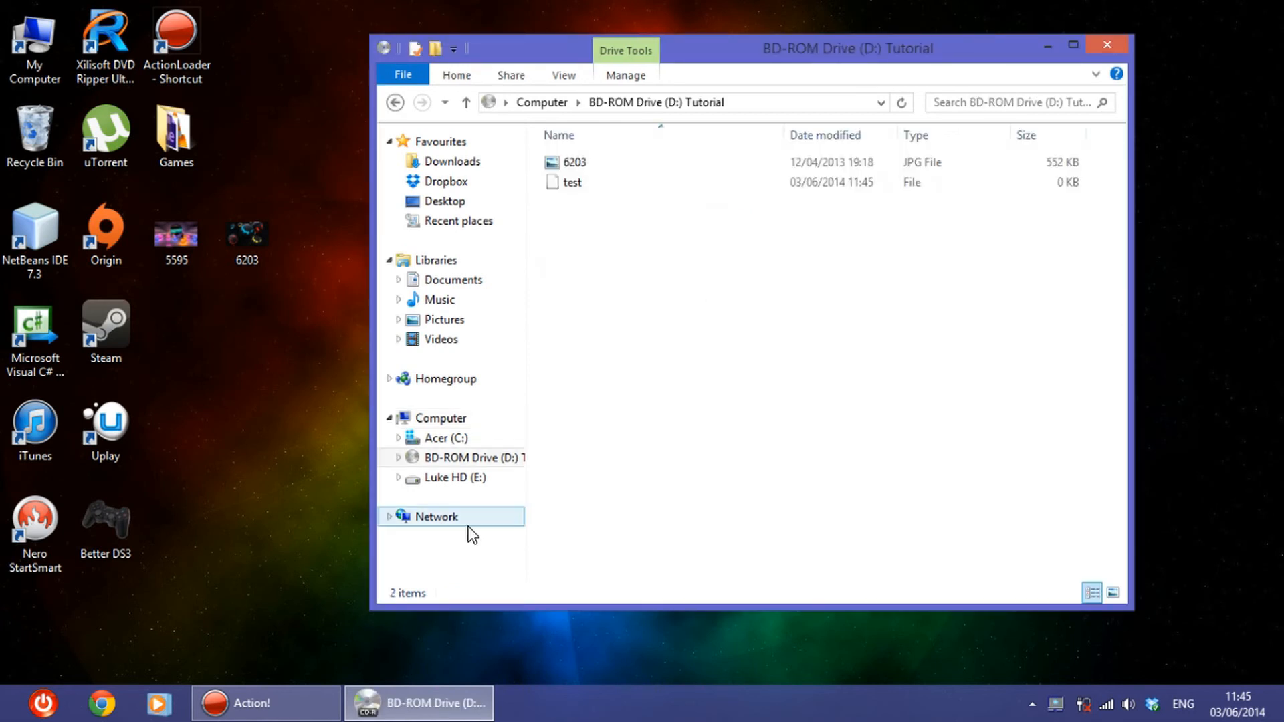
{"action": "double_click", "coordinate": [574, 162]}
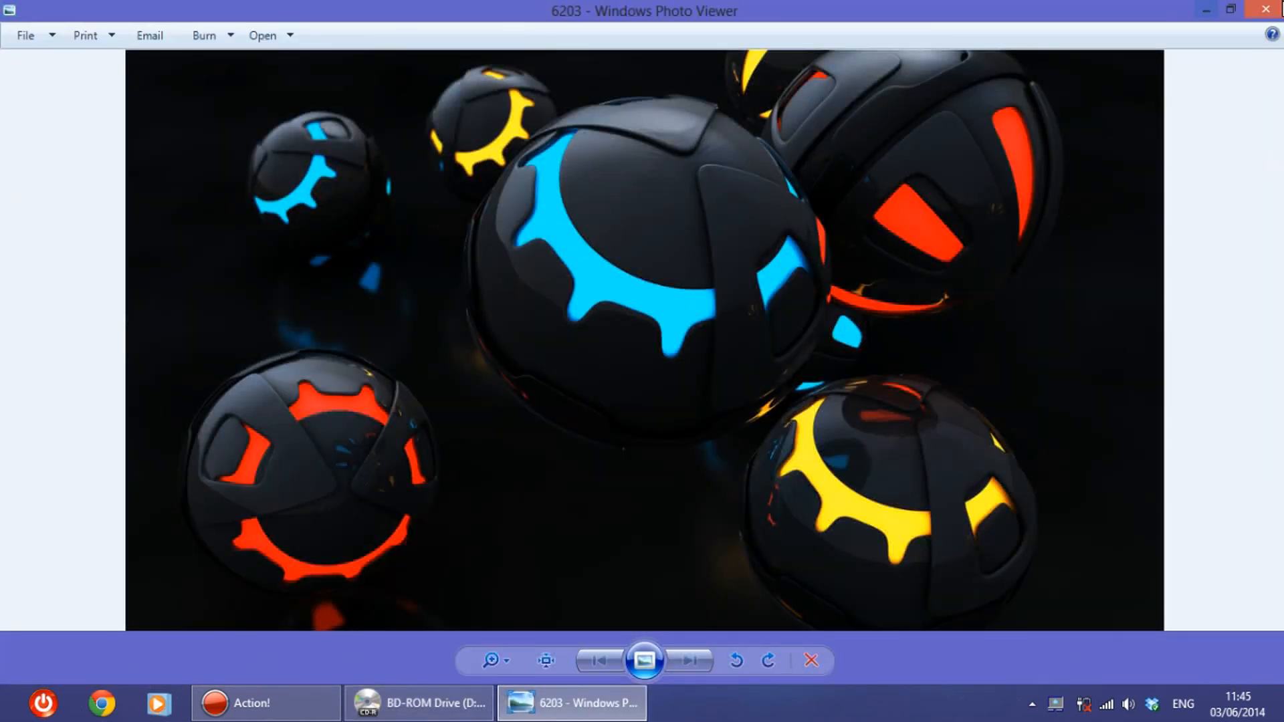
{"action": "left_click", "coordinate": [1263, 9]}
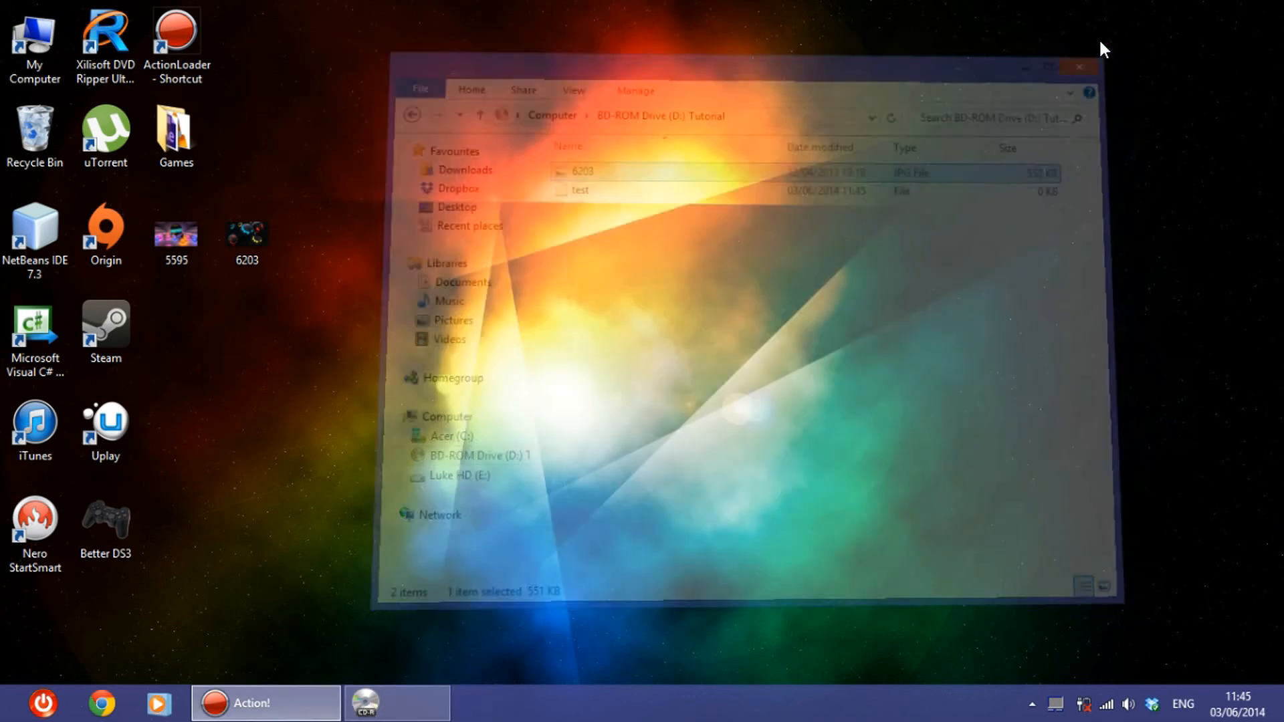
{"action": "left_click", "coordinate": [1079, 67]}
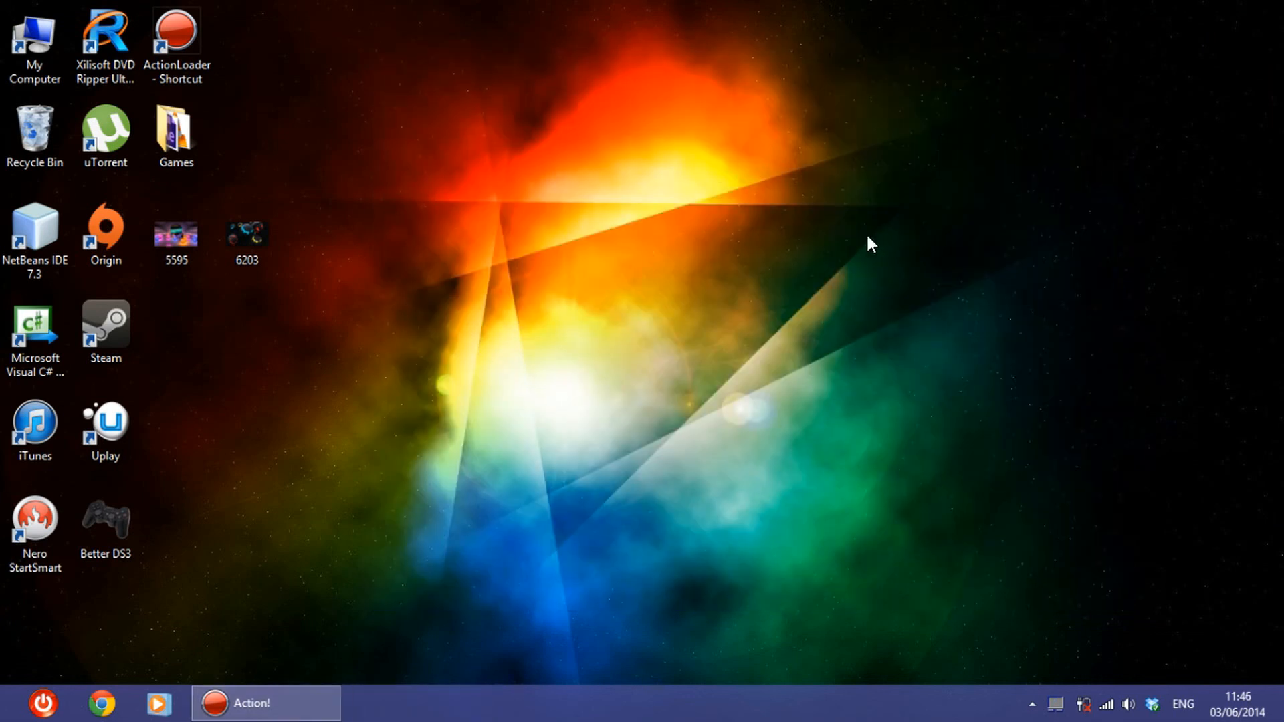